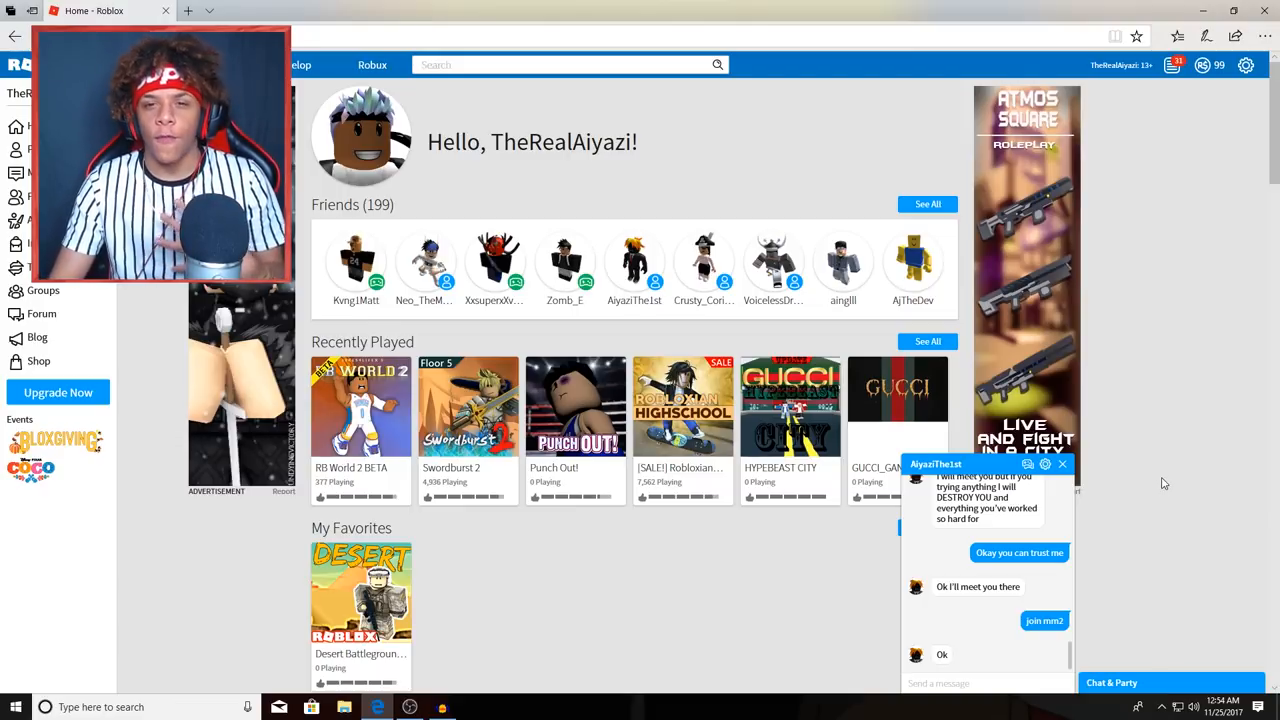
mouse_move(1177, 557)
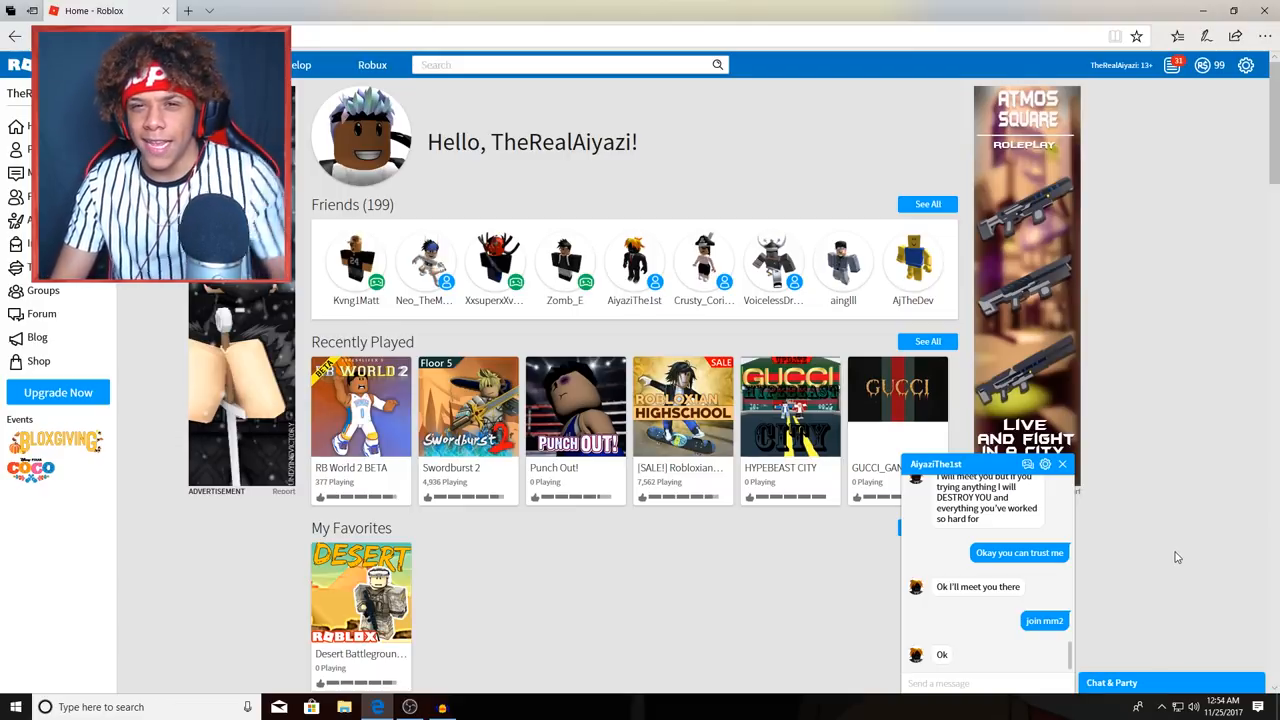
mouse_move(1177, 500)
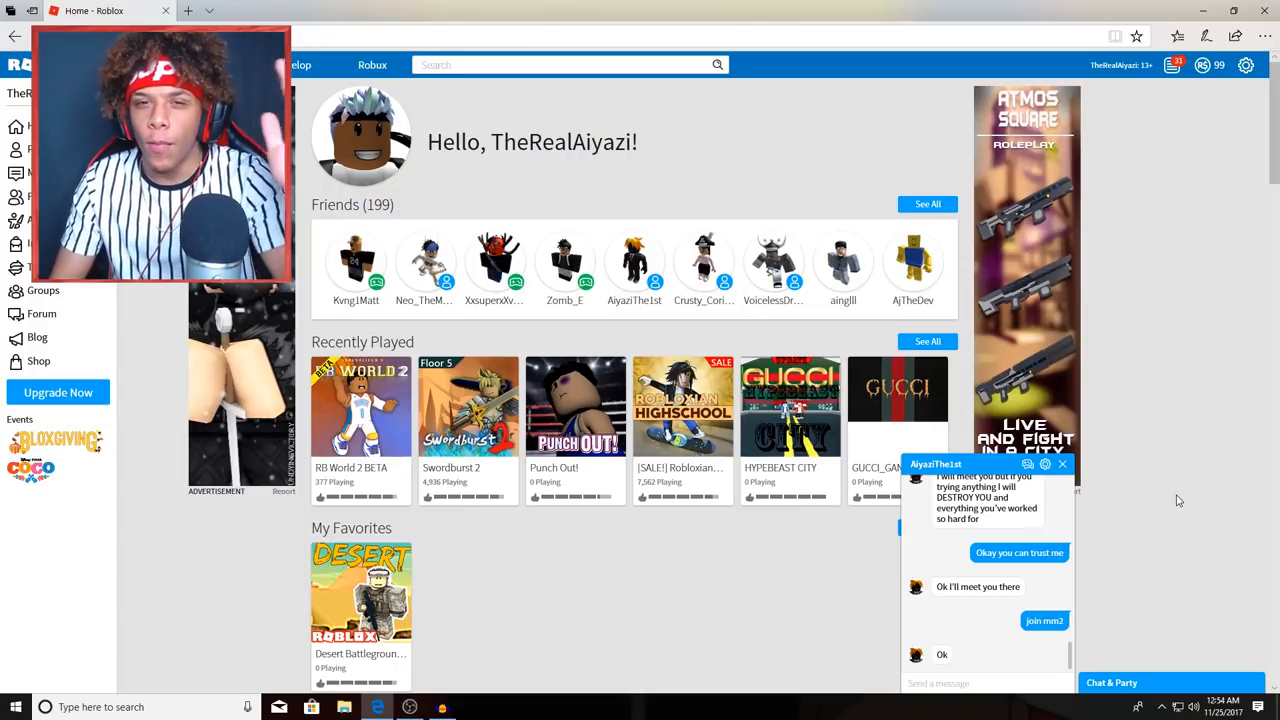
mouse_move(1172, 504)
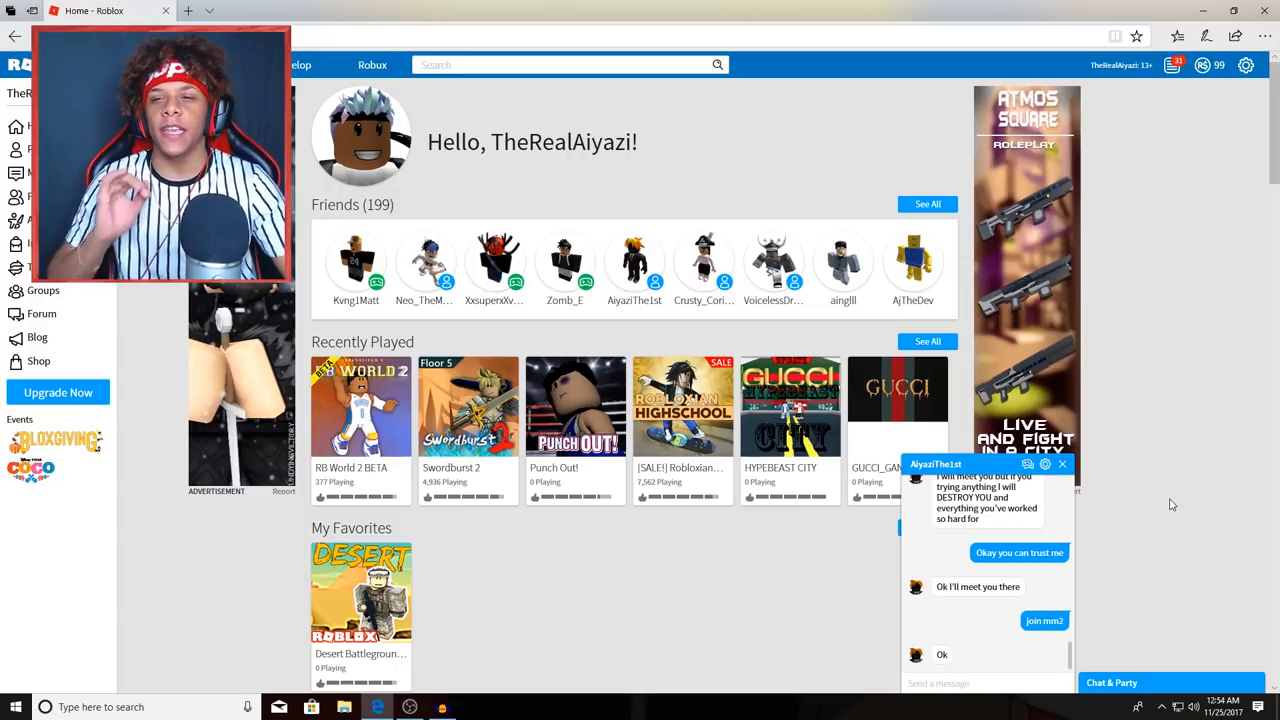
mouse_move(1247, 64)
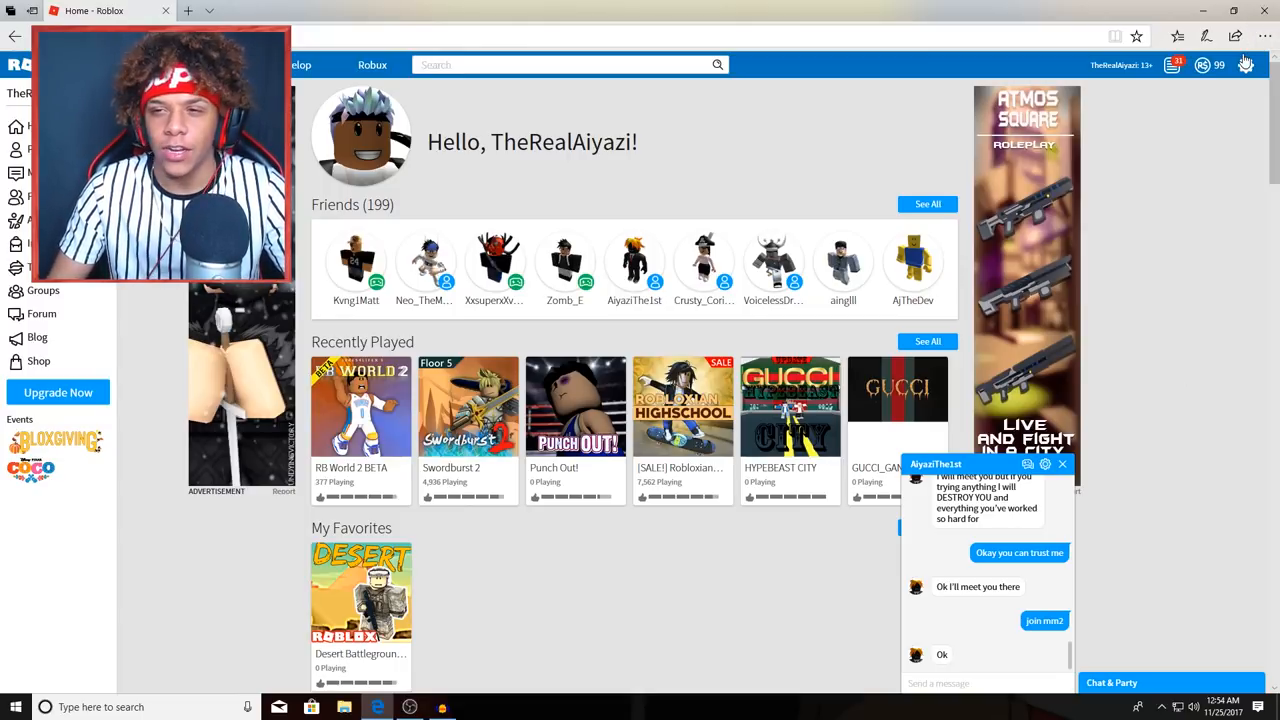
Open the gear account menu showing Settings, Help and Logout.
click(1247, 64)
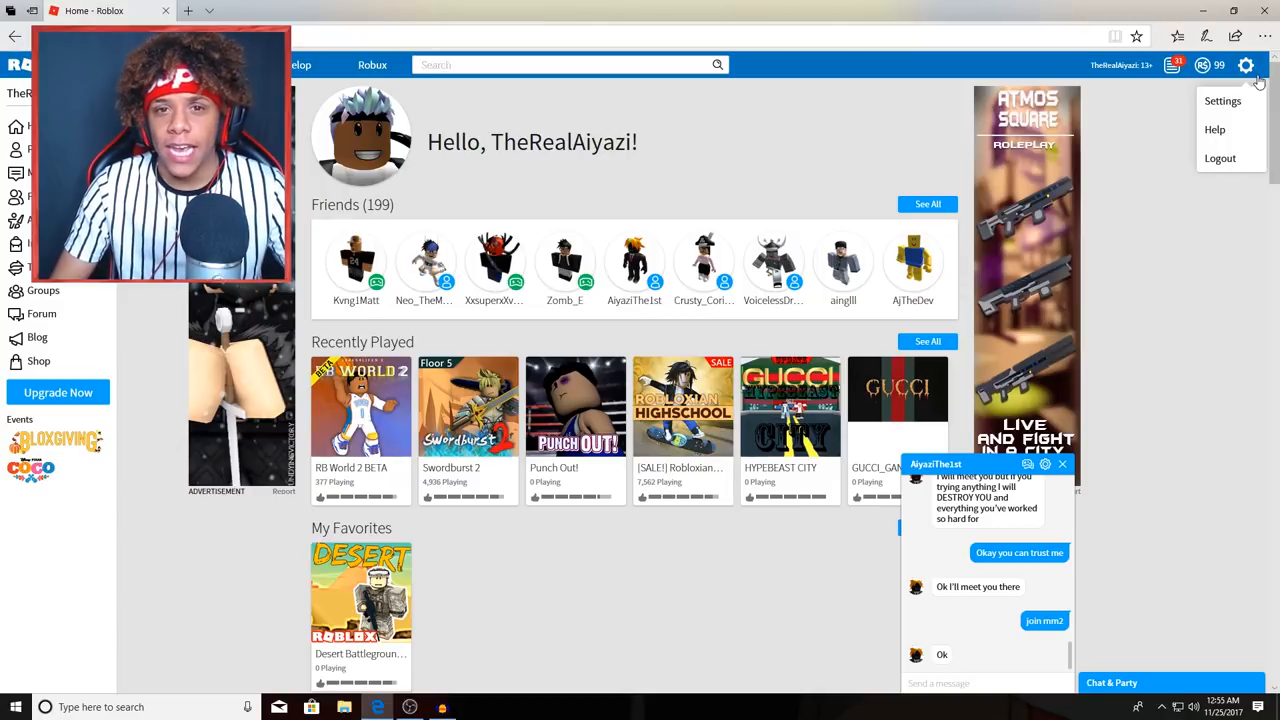
mouse_move(1222, 100)
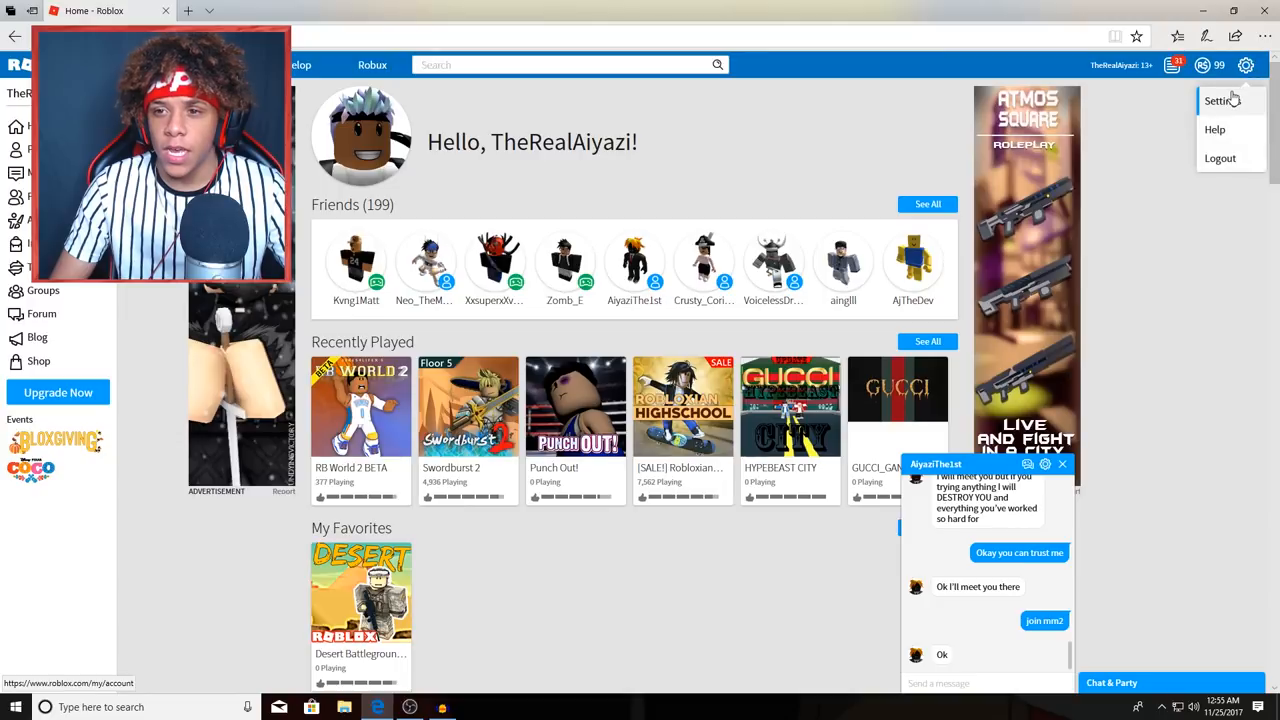
Visit My Settings, start editing the Password, then dismiss the Change Password dialog unchanged.
click(1219, 100)
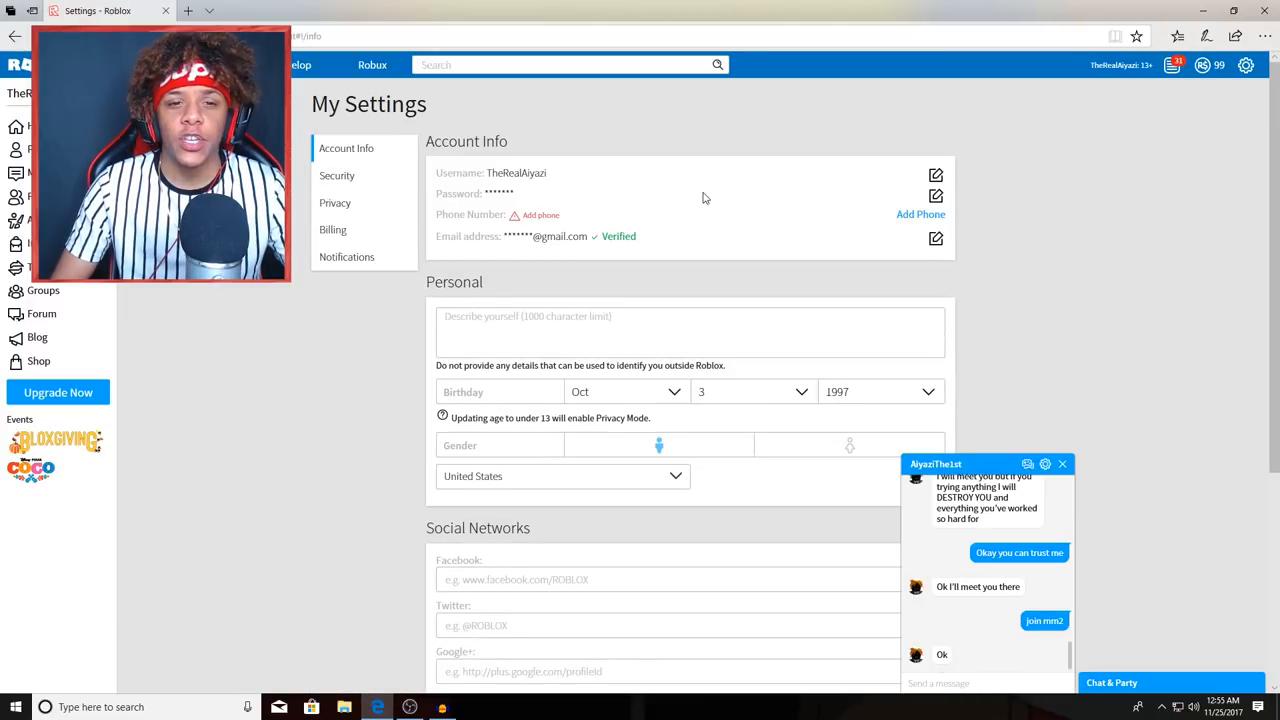
click(934, 195)
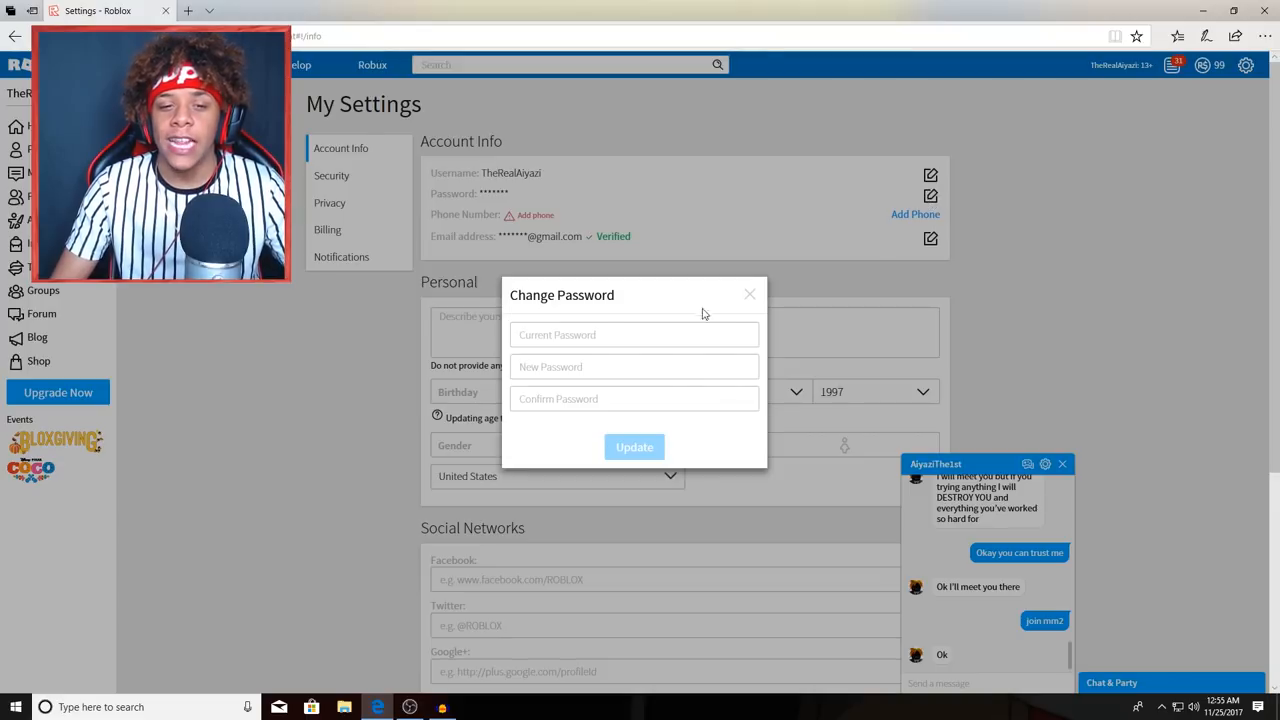
click(634, 447)
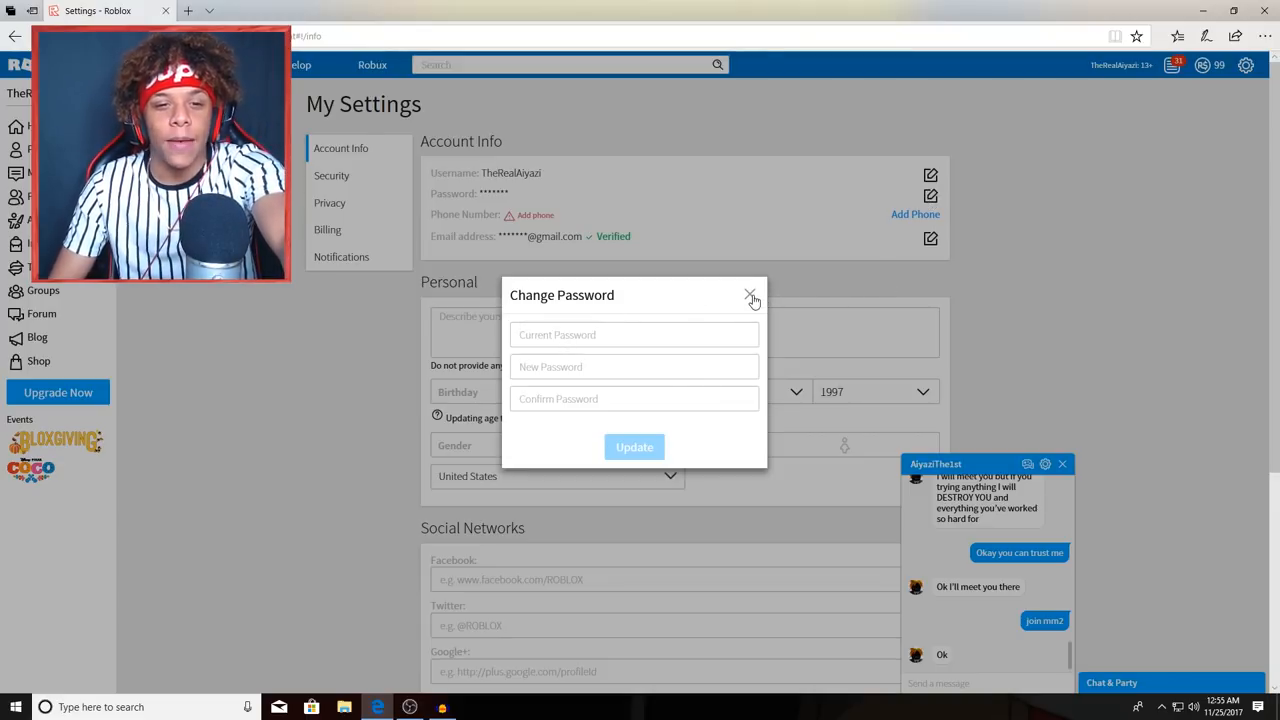
click(750, 297)
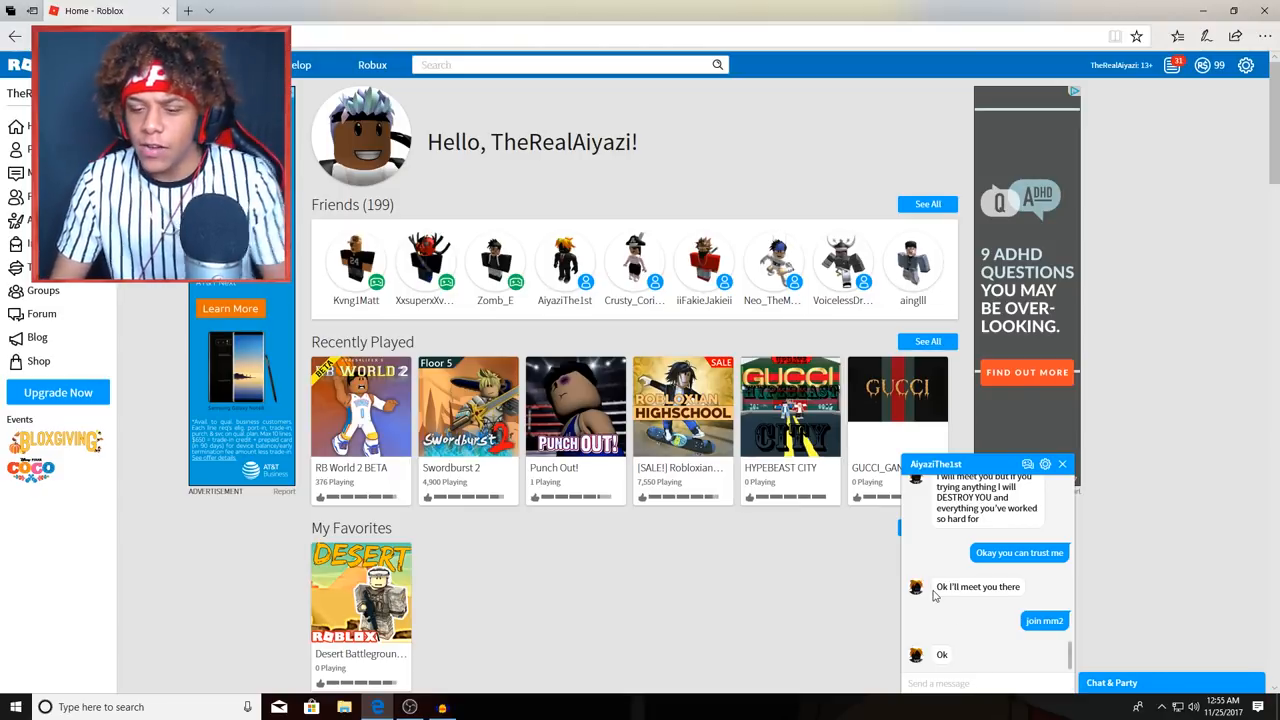
mouse_move(790, 420)
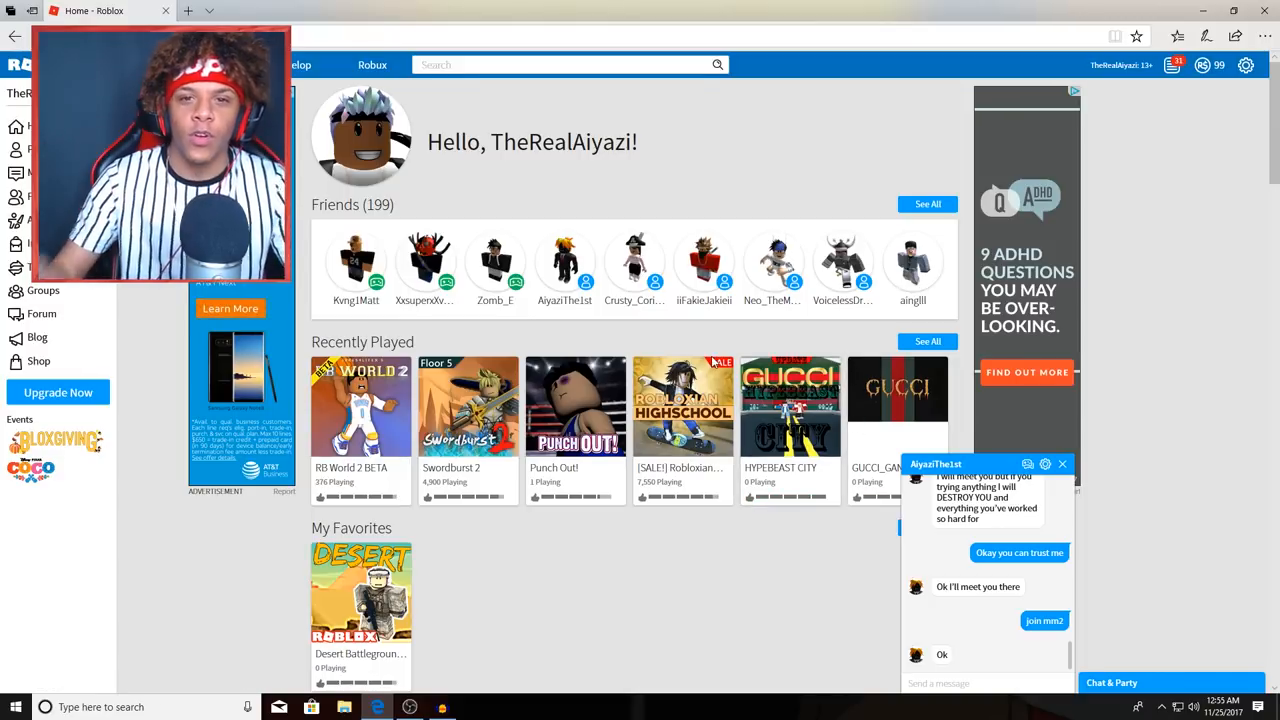
mouse_move(1047, 322)
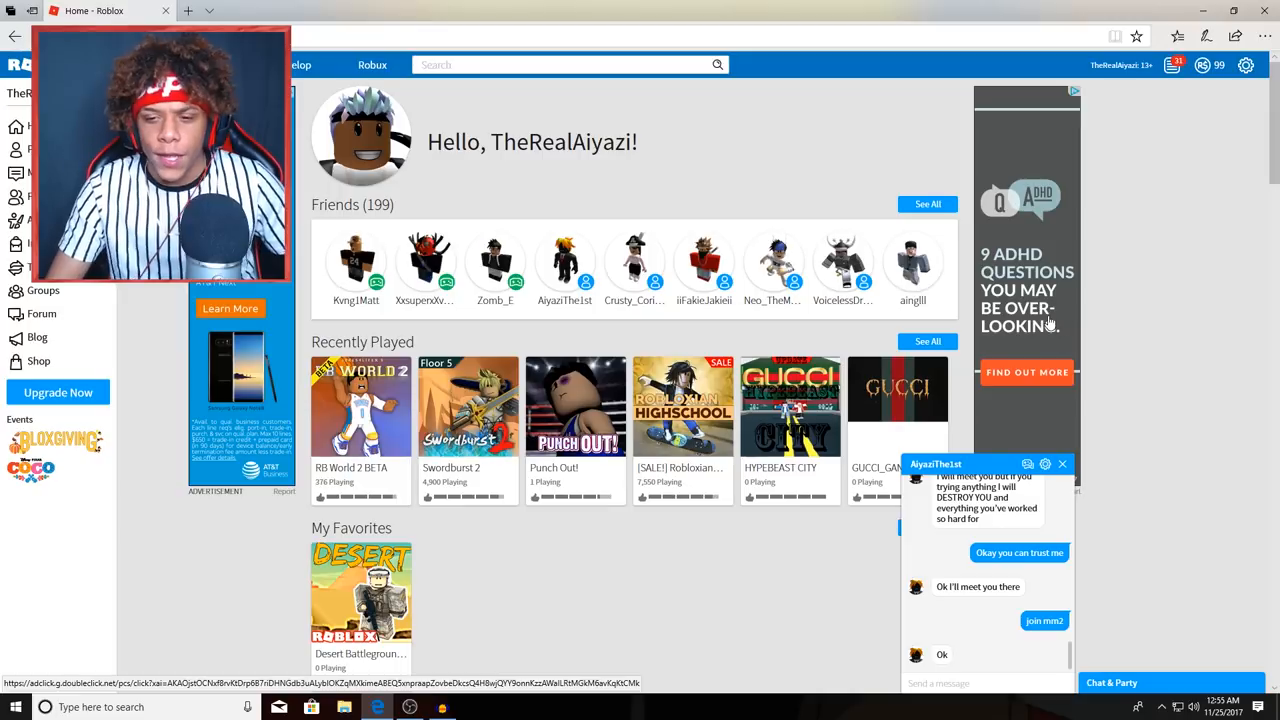
mouse_move(1025, 580)
text(MA)
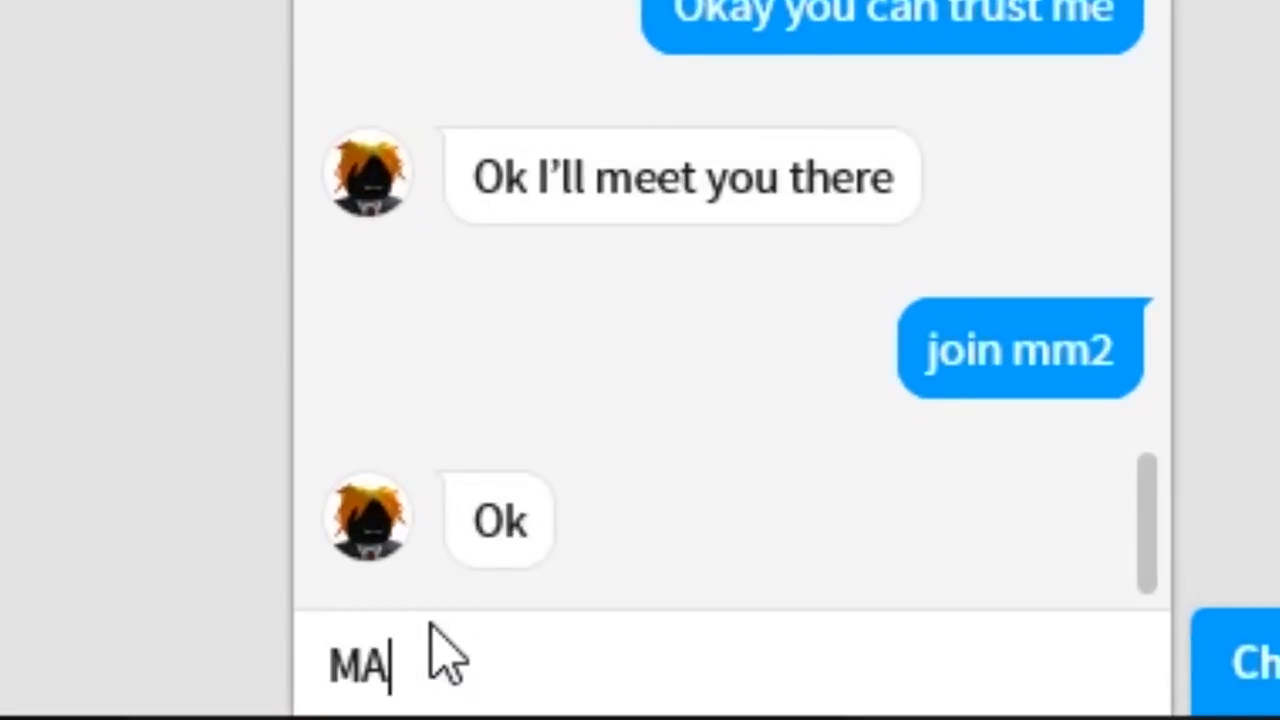
Send the chat a 'UAGAGAGA' laugh and a taunt calling them a little "hacker".
text(UAGAGAGA)
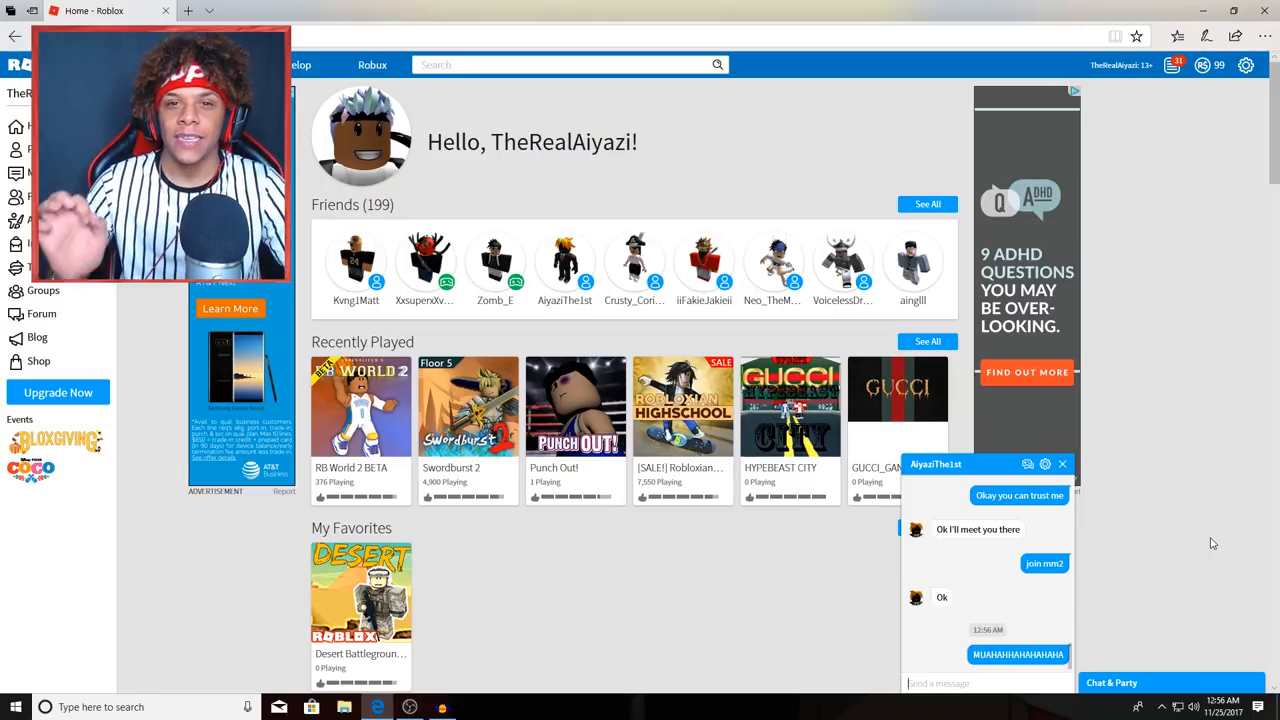
mouse_move(1195, 542)
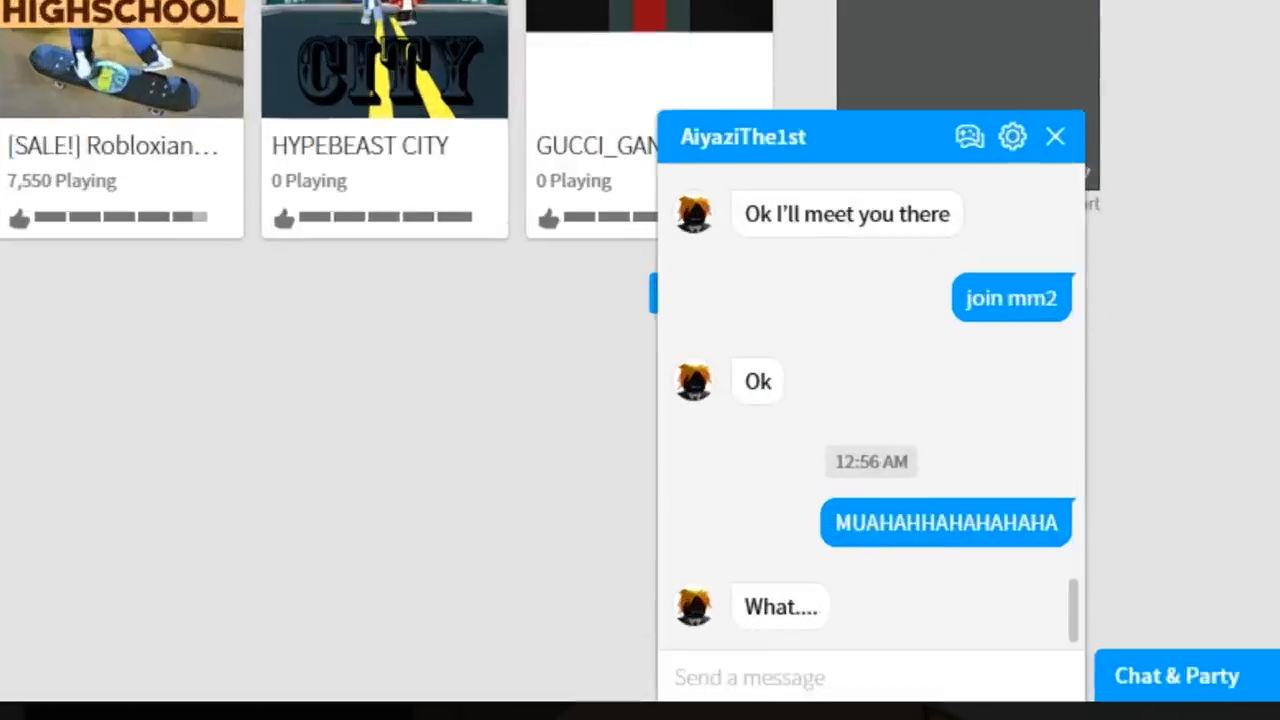
text(ahahaha j)
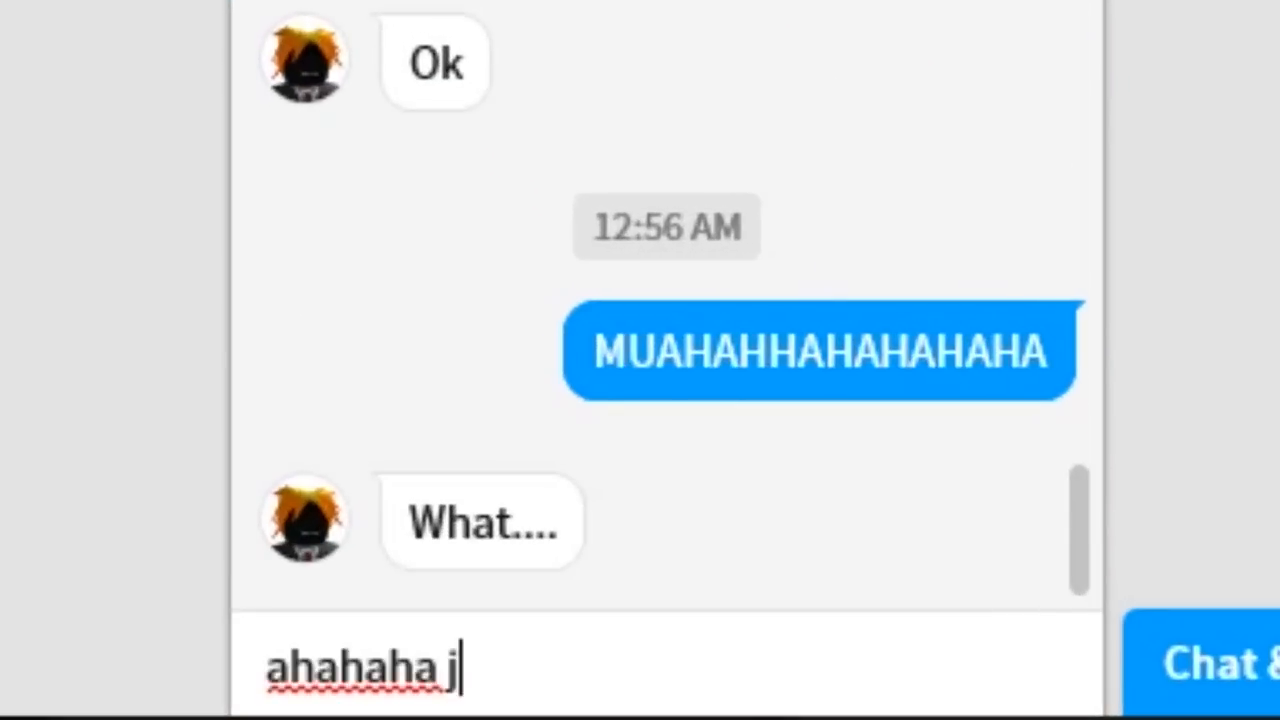
text(ust know li)
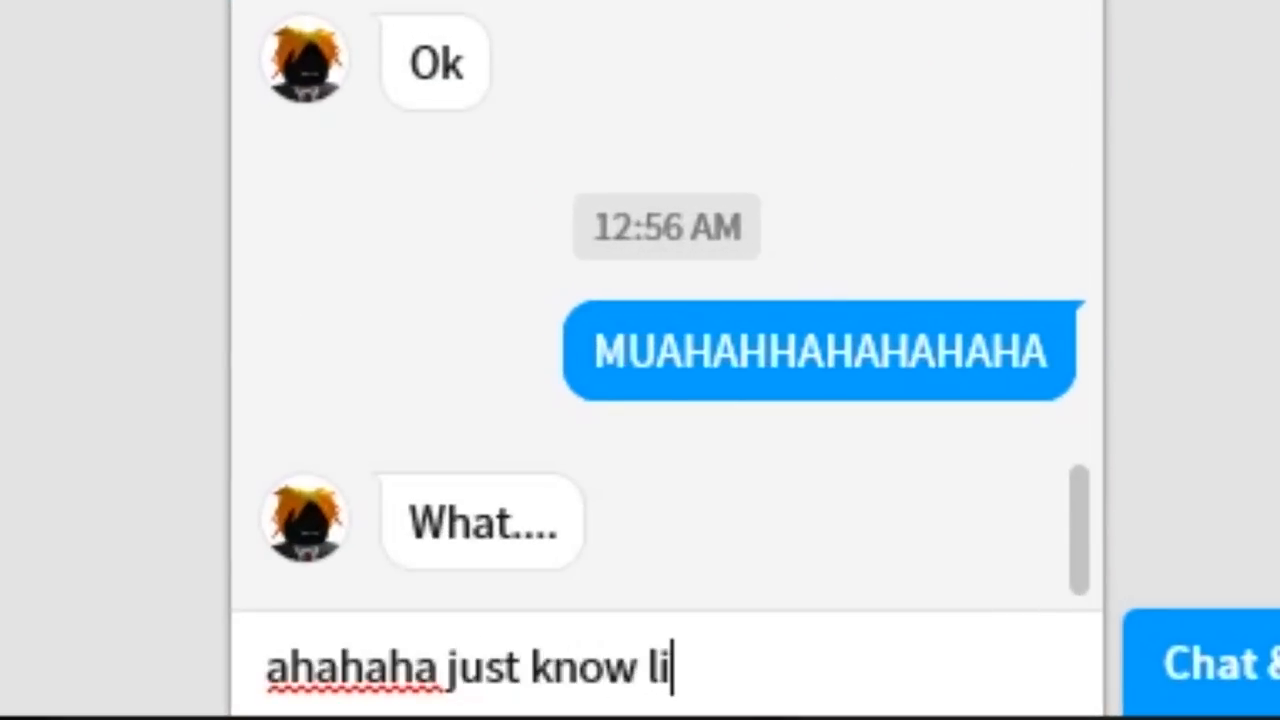
text(ttle "hack)
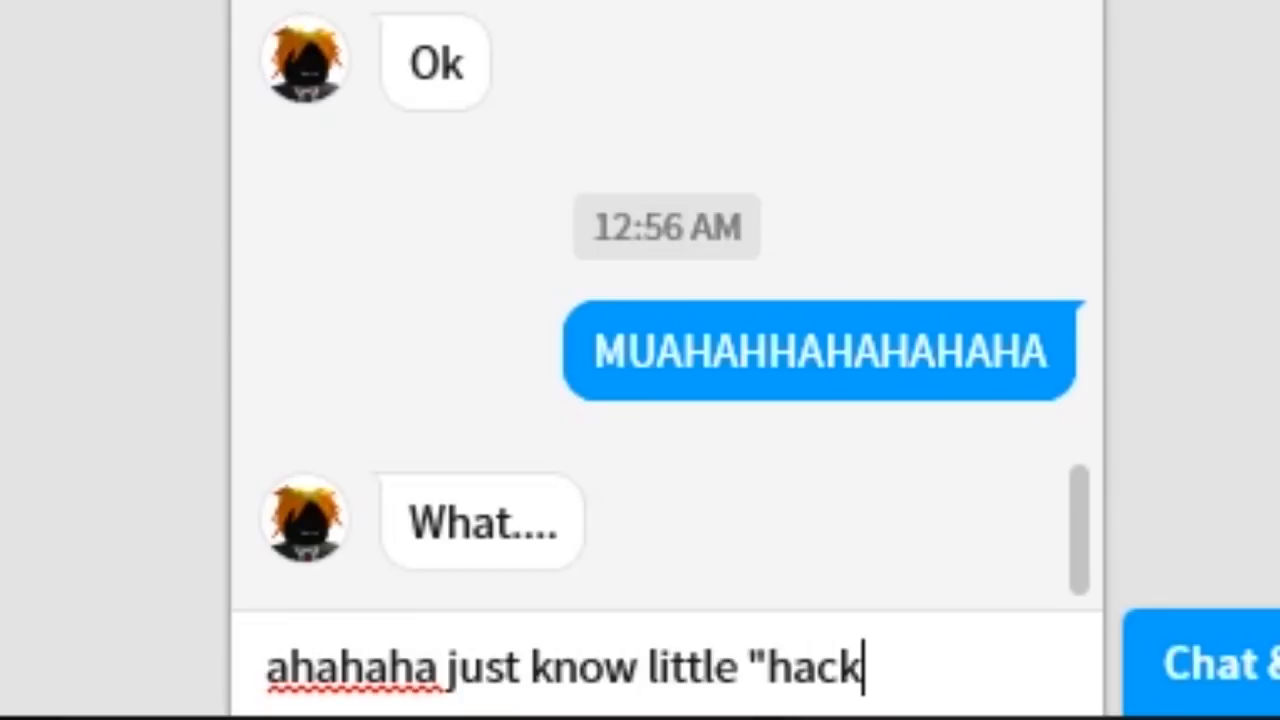
key(Return)
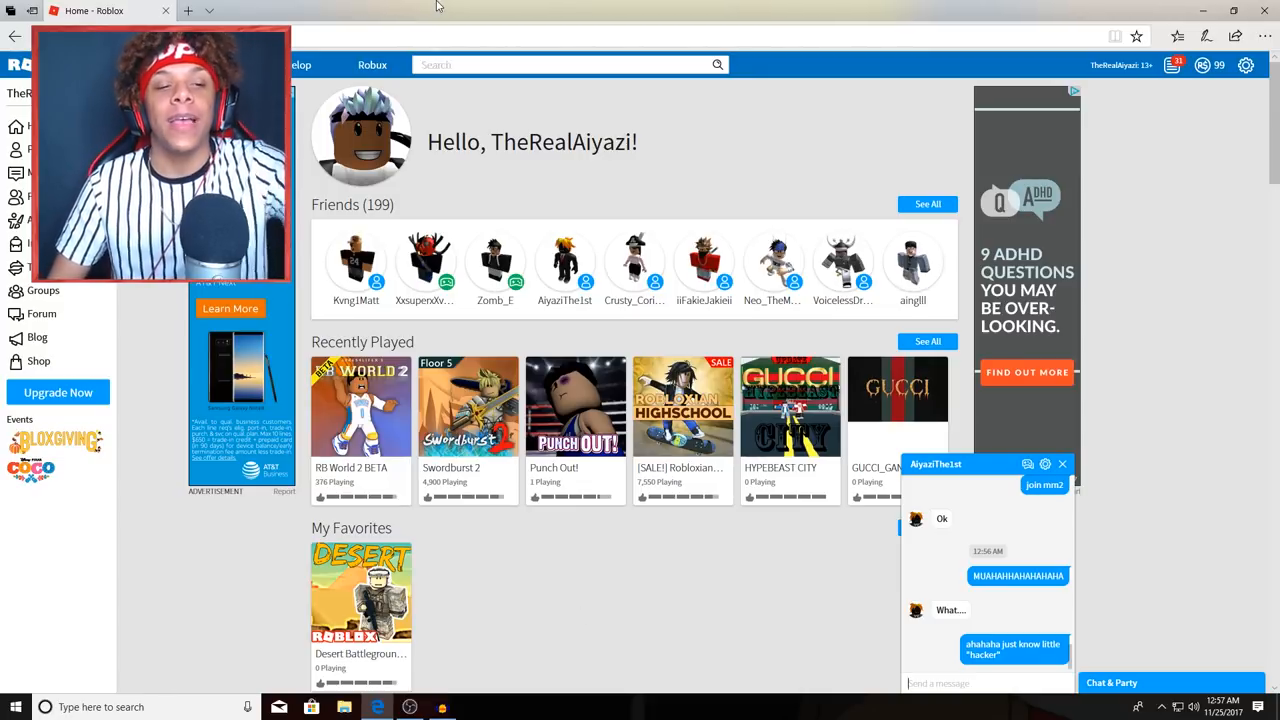
mouse_move(449, 6)
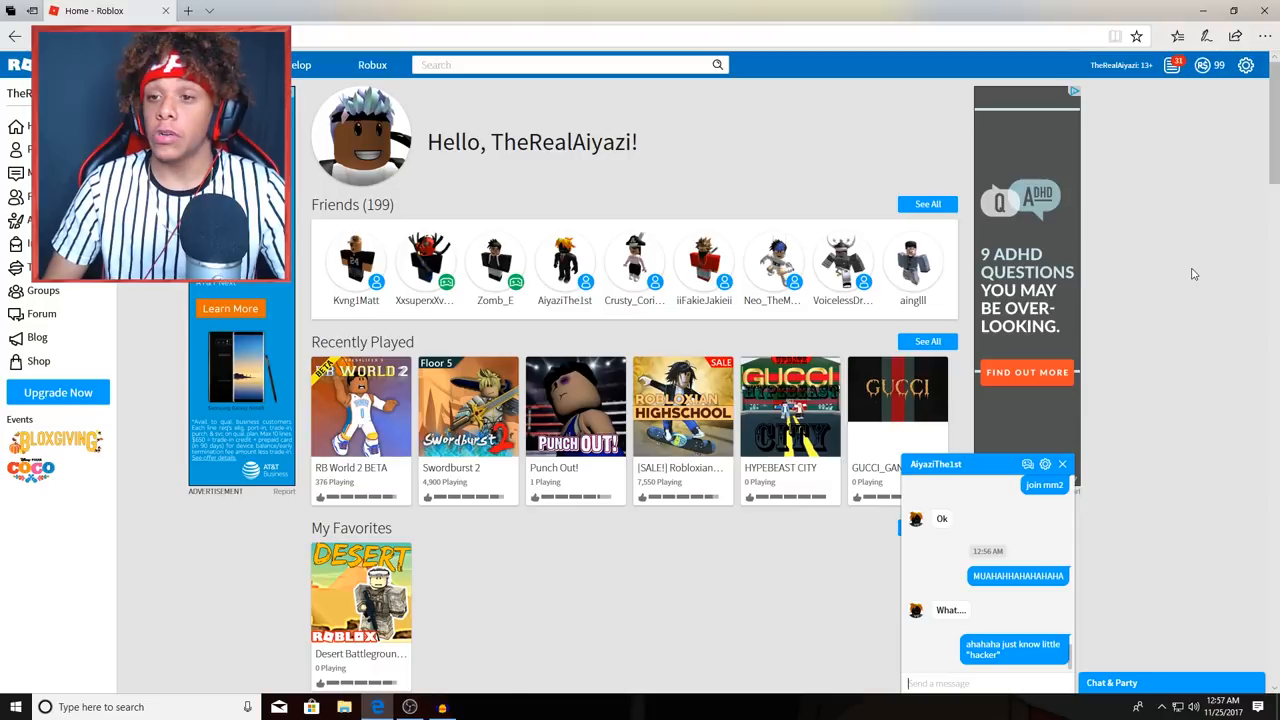
scroll(down, 3)
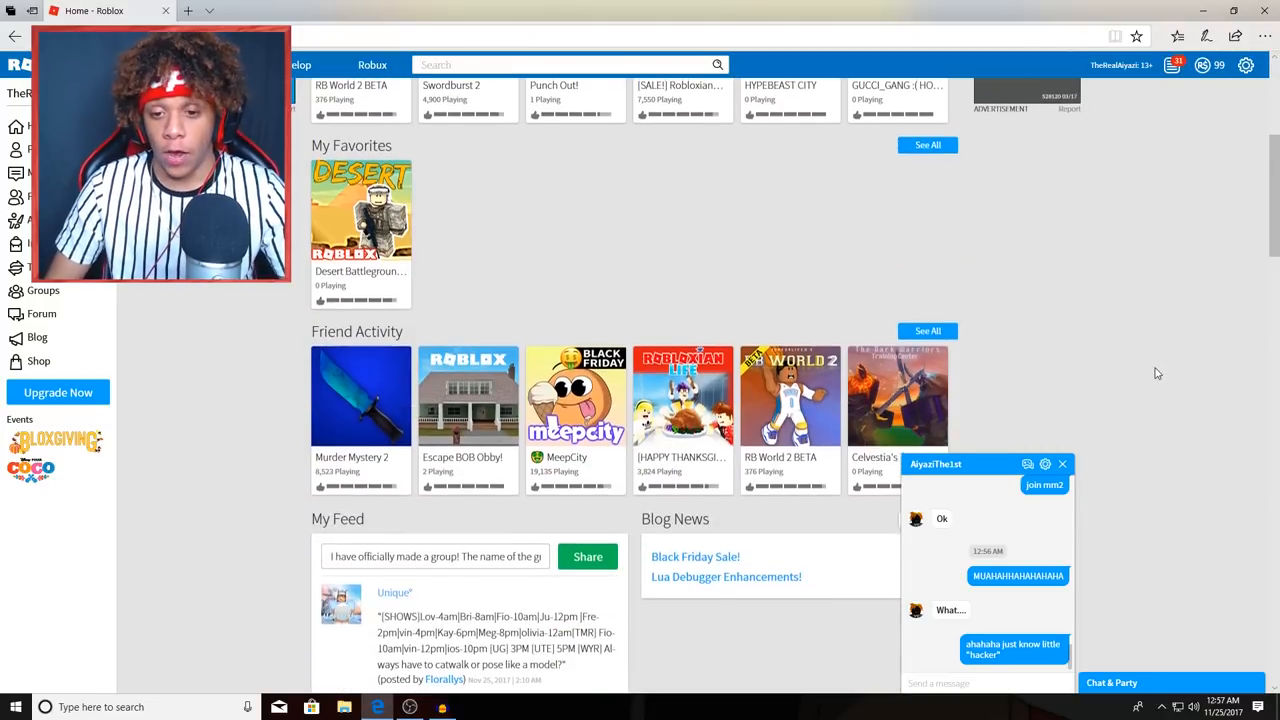
scroll(down, 3)
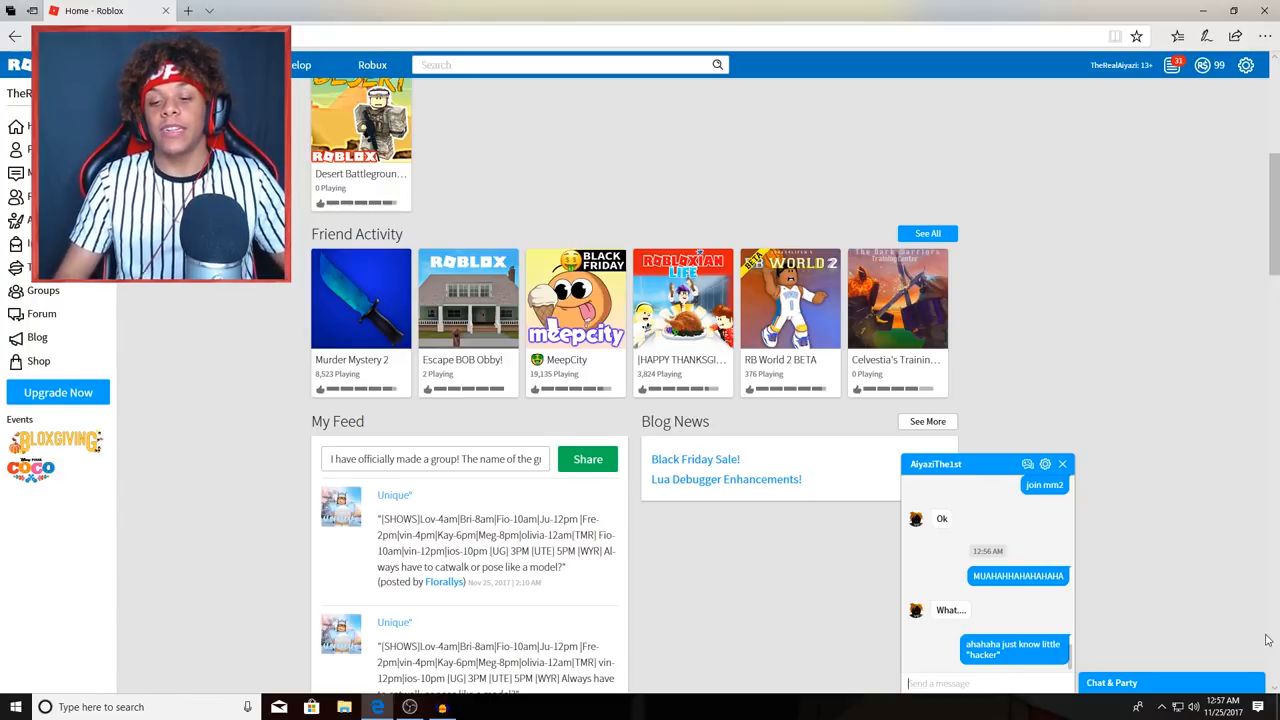
mouse_move(1258, 577)
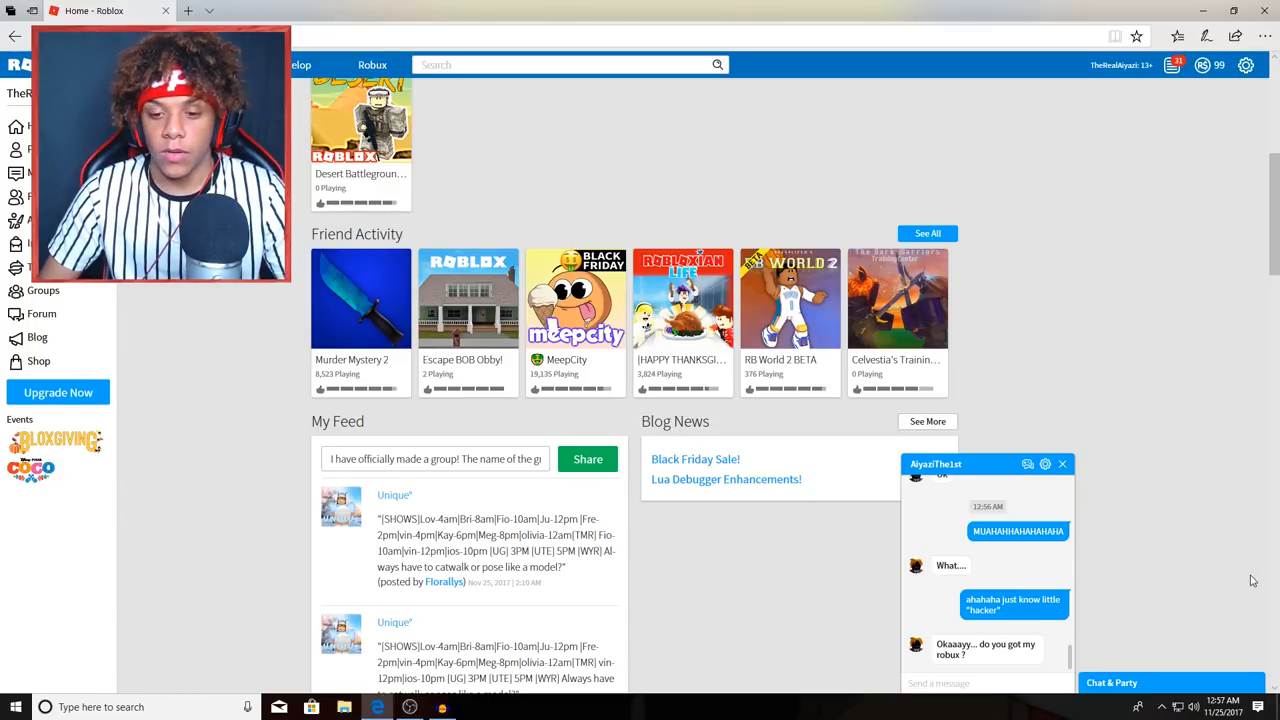
mouse_move(1155, 548)
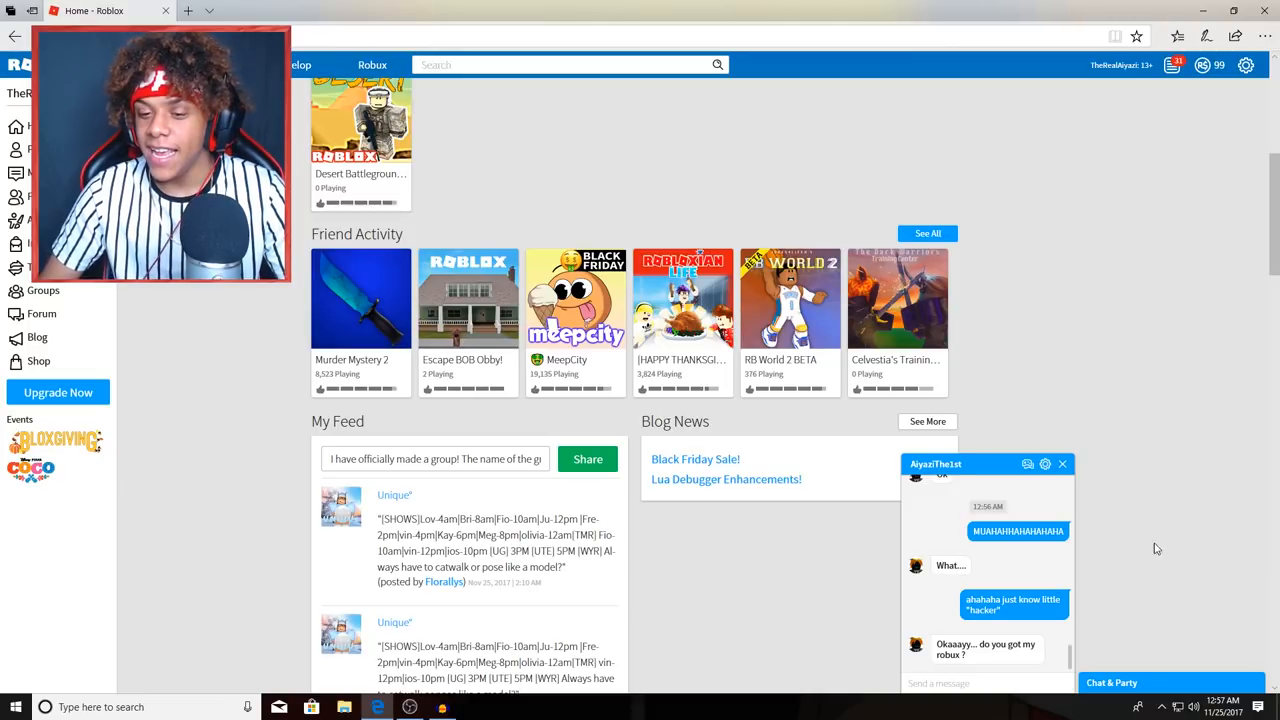
mouse_move(1035, 658)
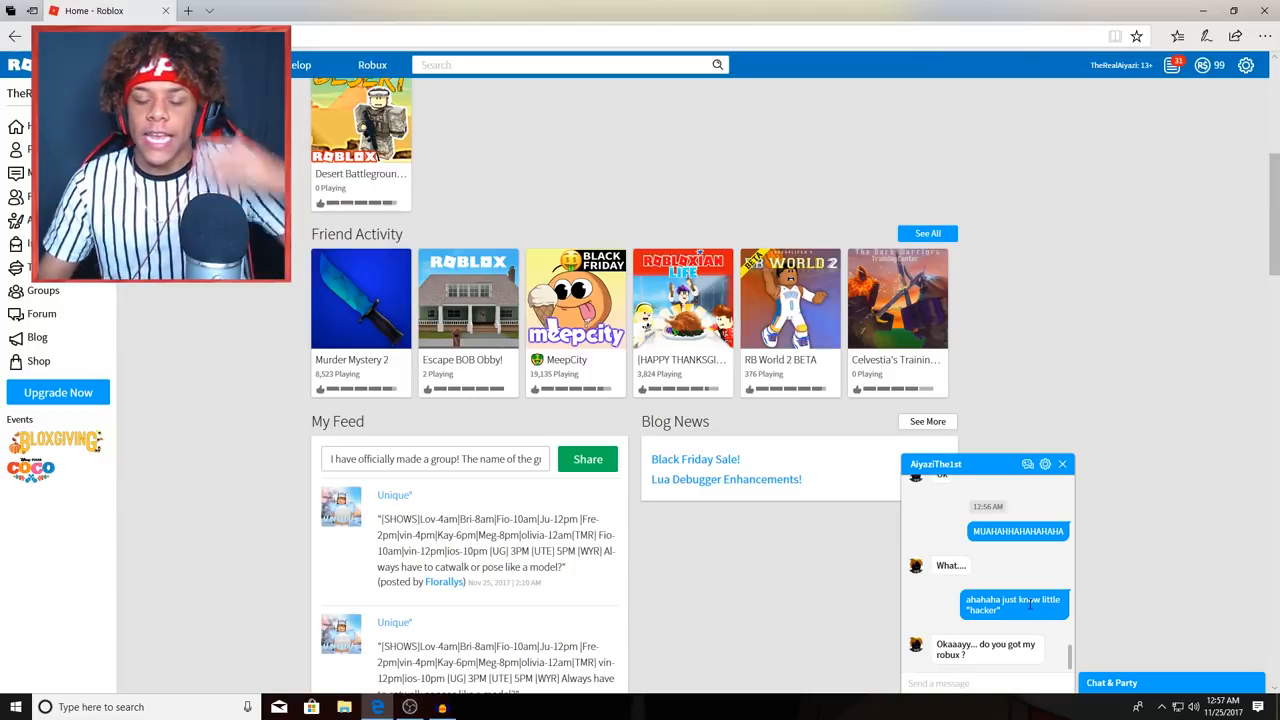
mouse_move(1087, 596)
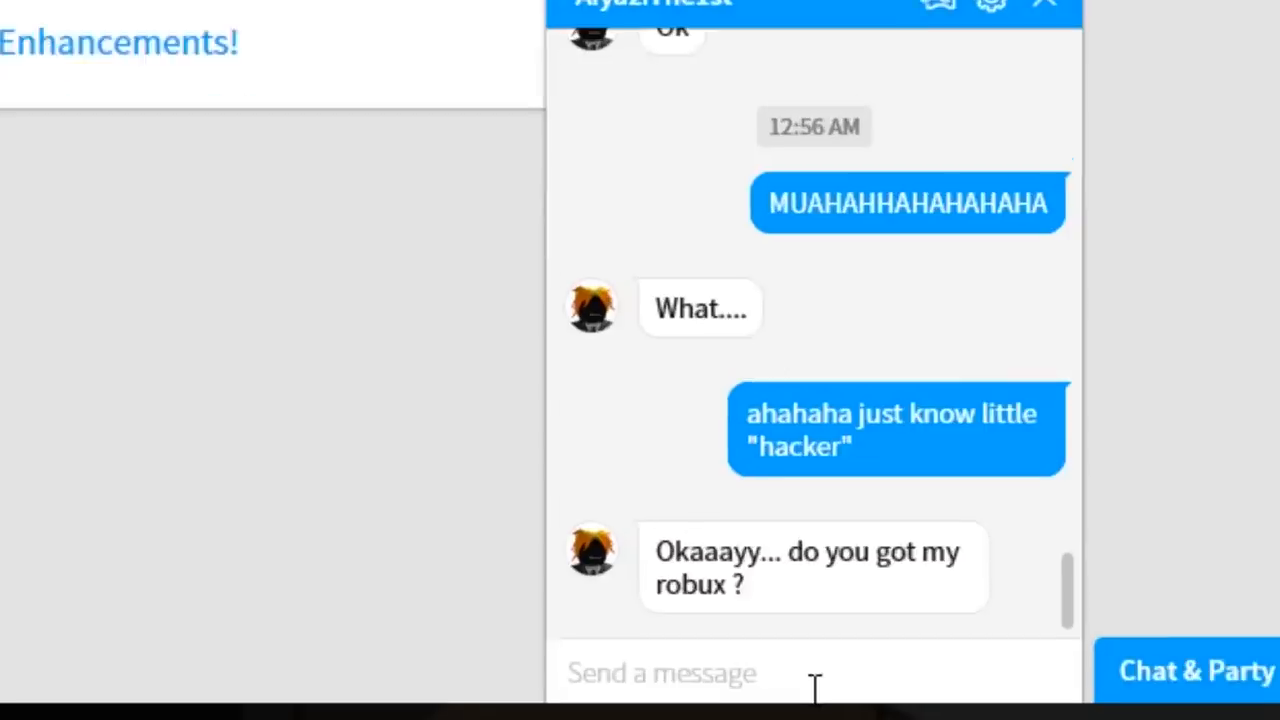
Send taunts refusing to give robux and calling the hacker fake.
text(ahahaha you thi)
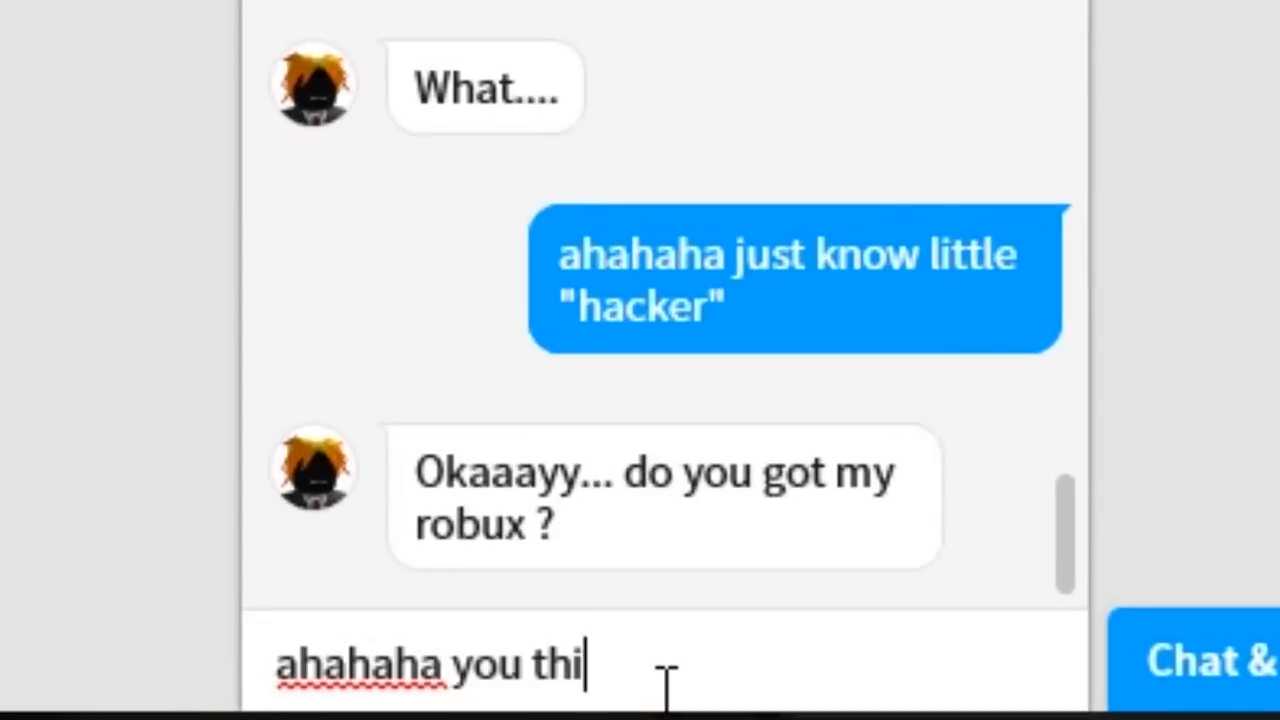
text(nk imma goi)
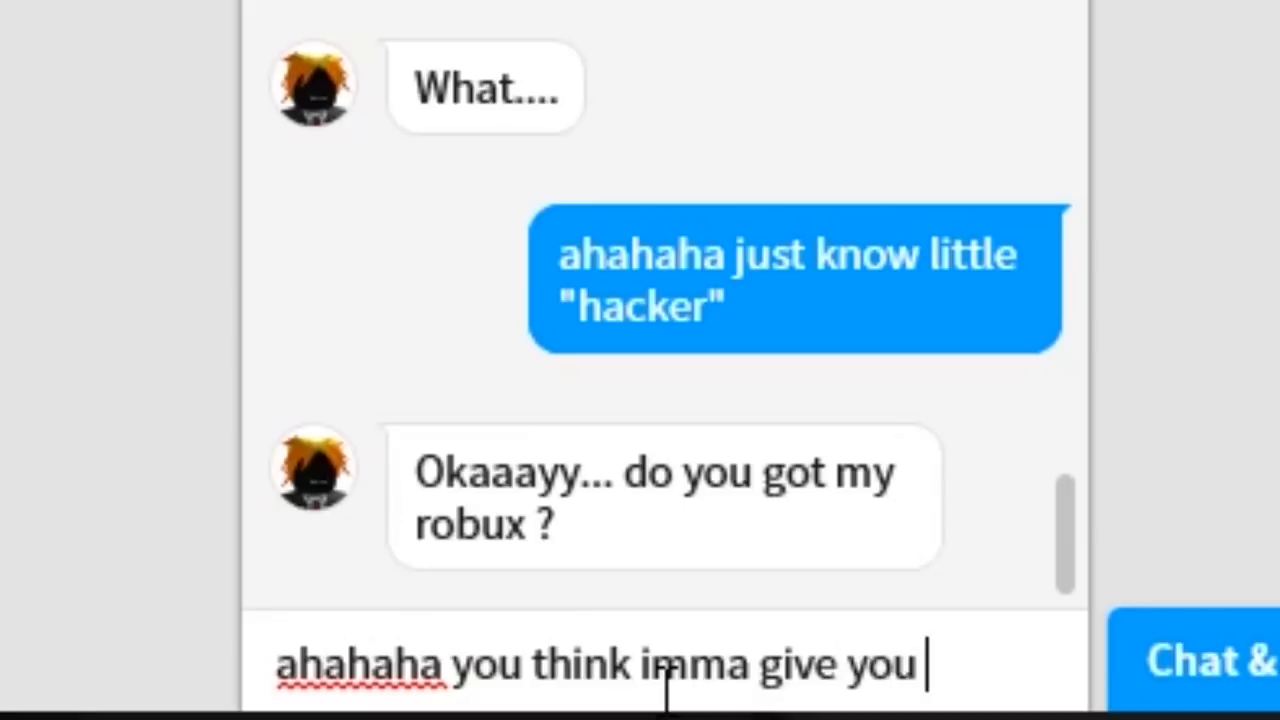
text(roub)
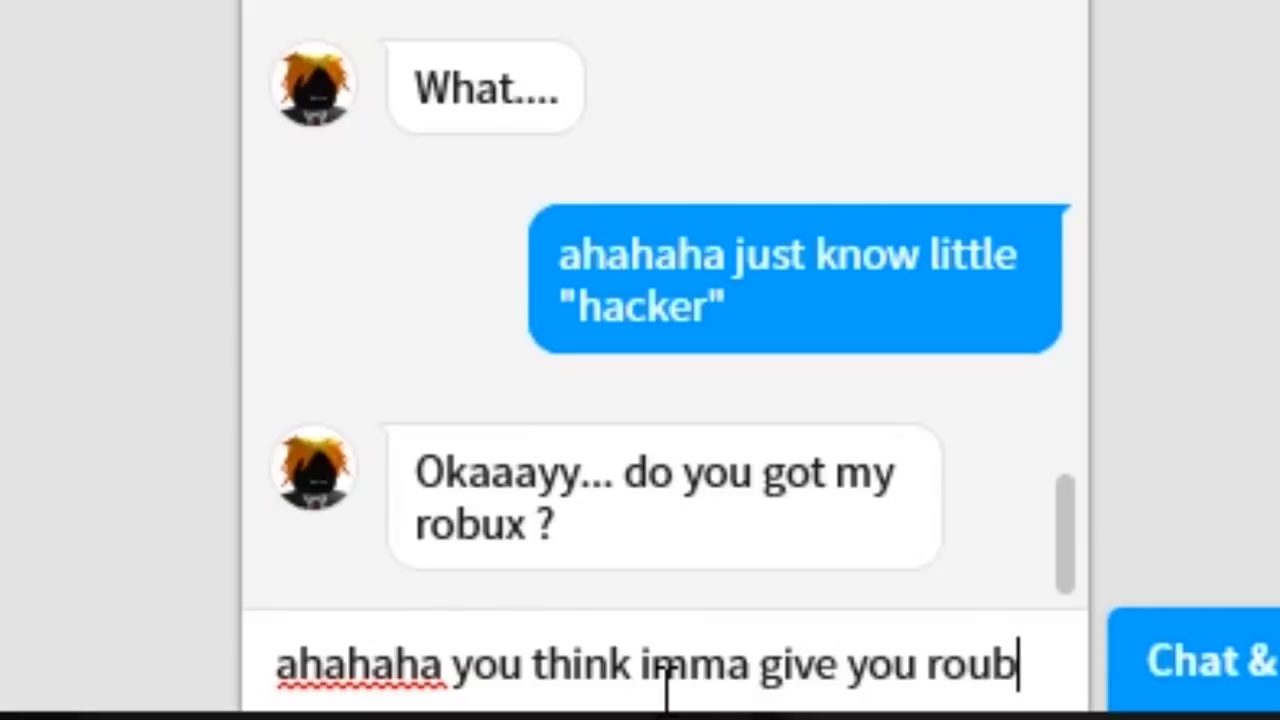
key(Return)
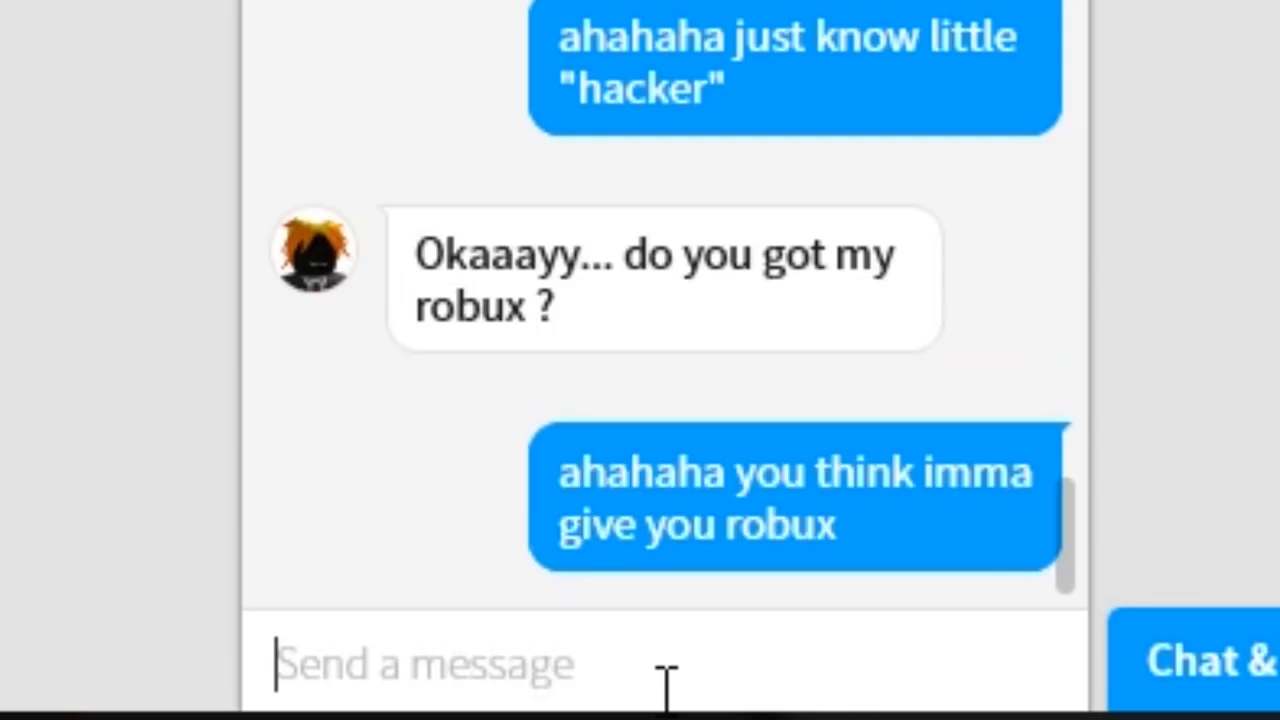
text(you are a fo)
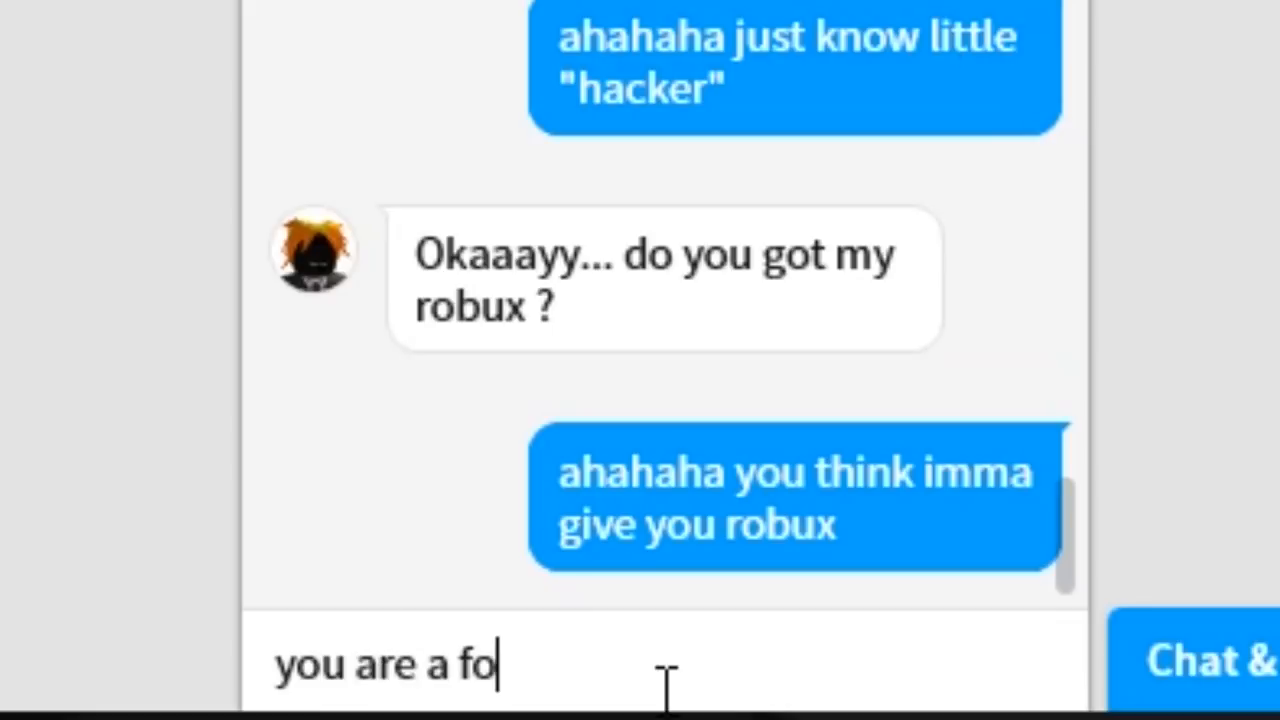
key(Return)
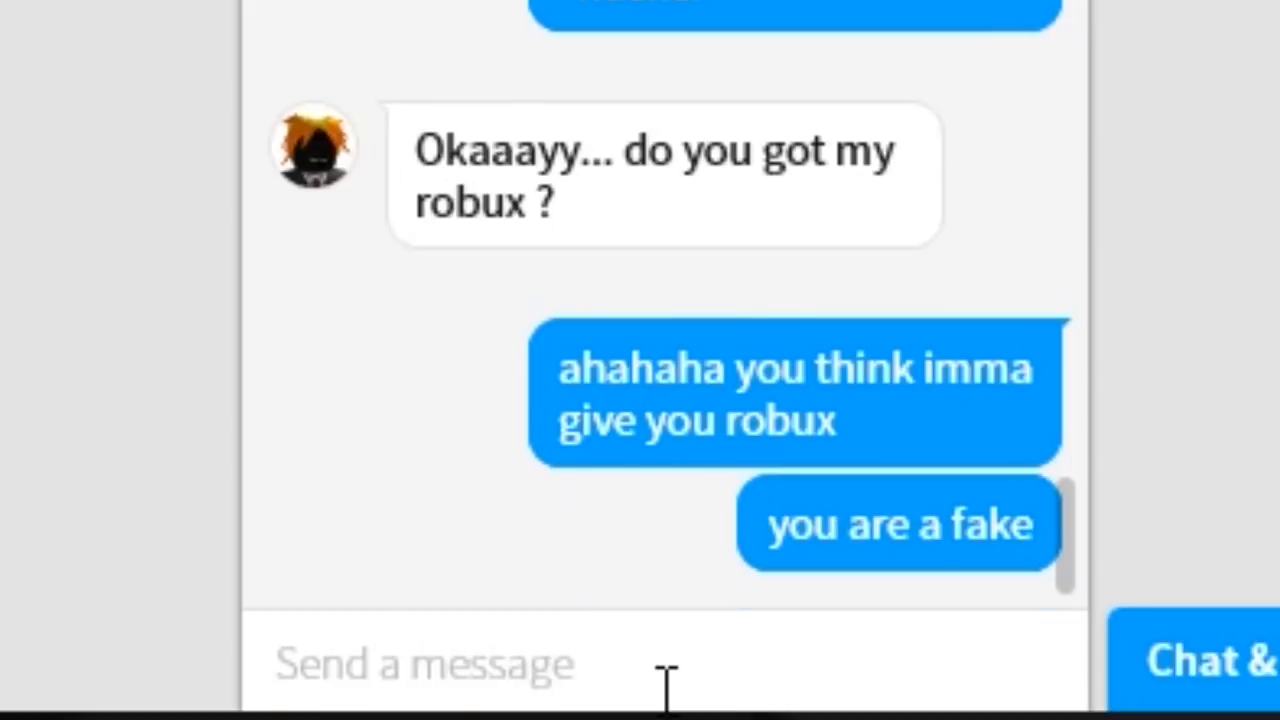
Send taunts saying they don't even know how to hack and daring them to prove it on this account.
text(you dontt w)
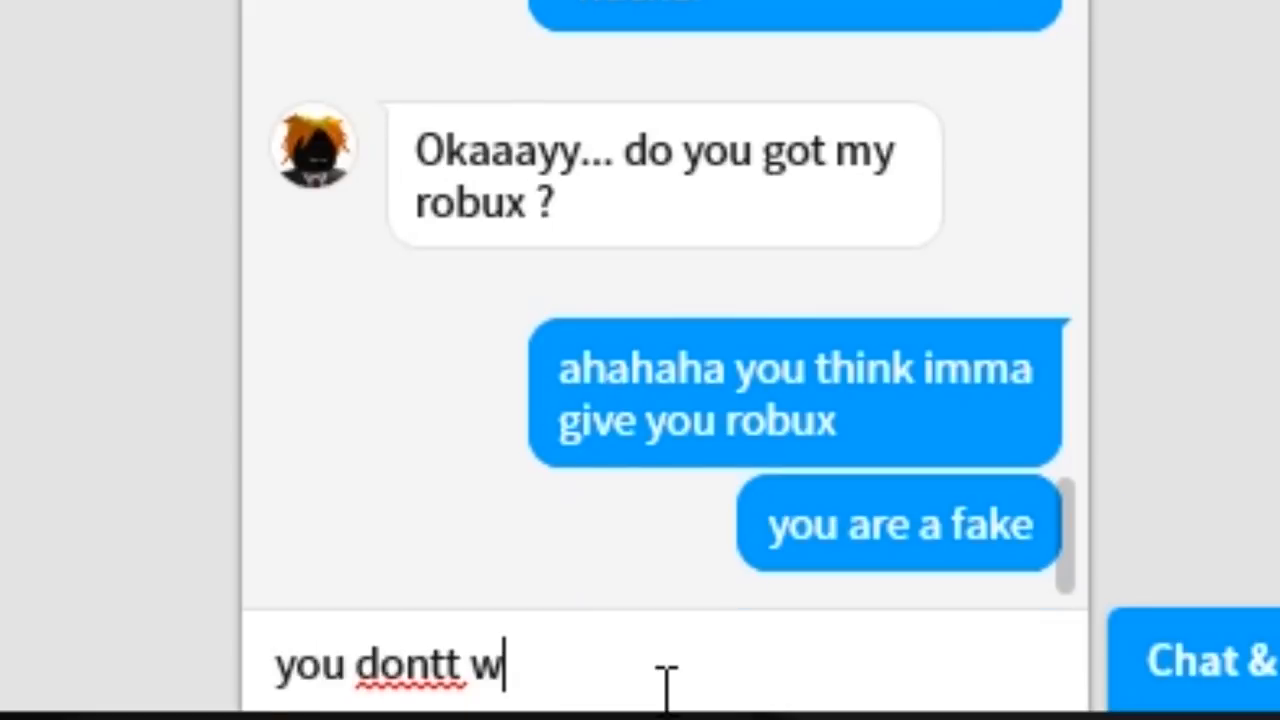
text(you don't e)
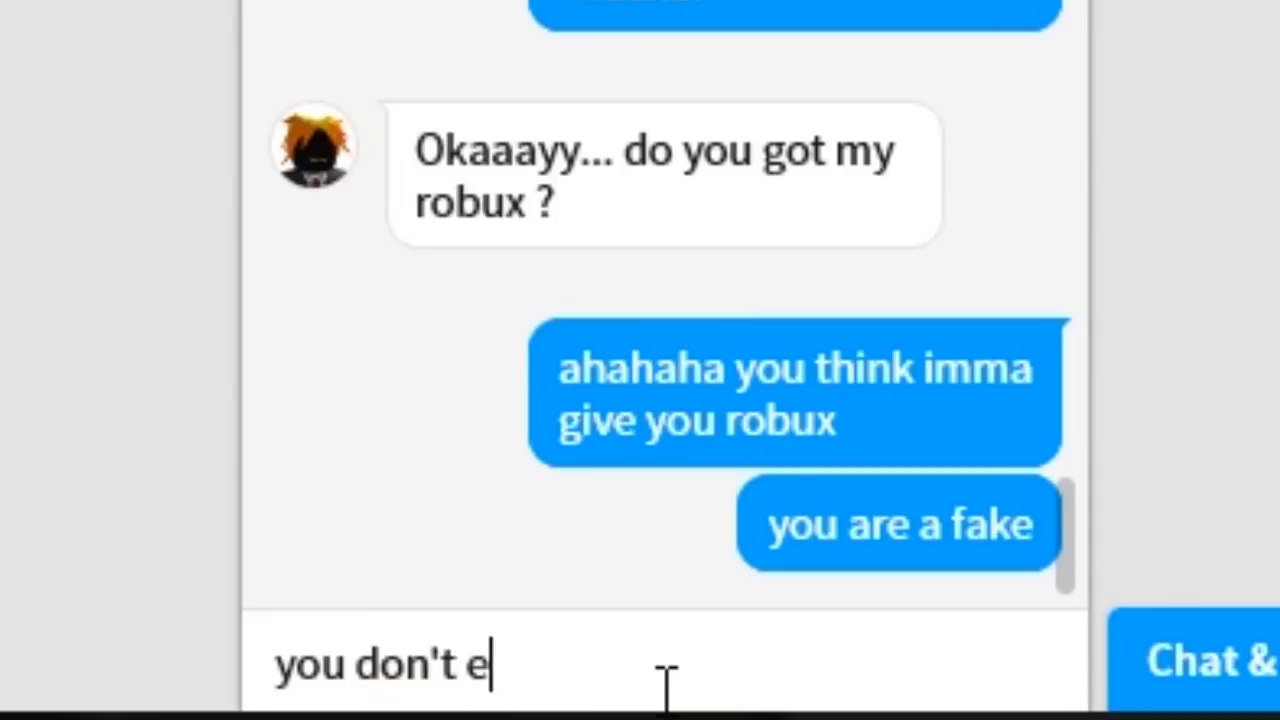
text(ven know h)
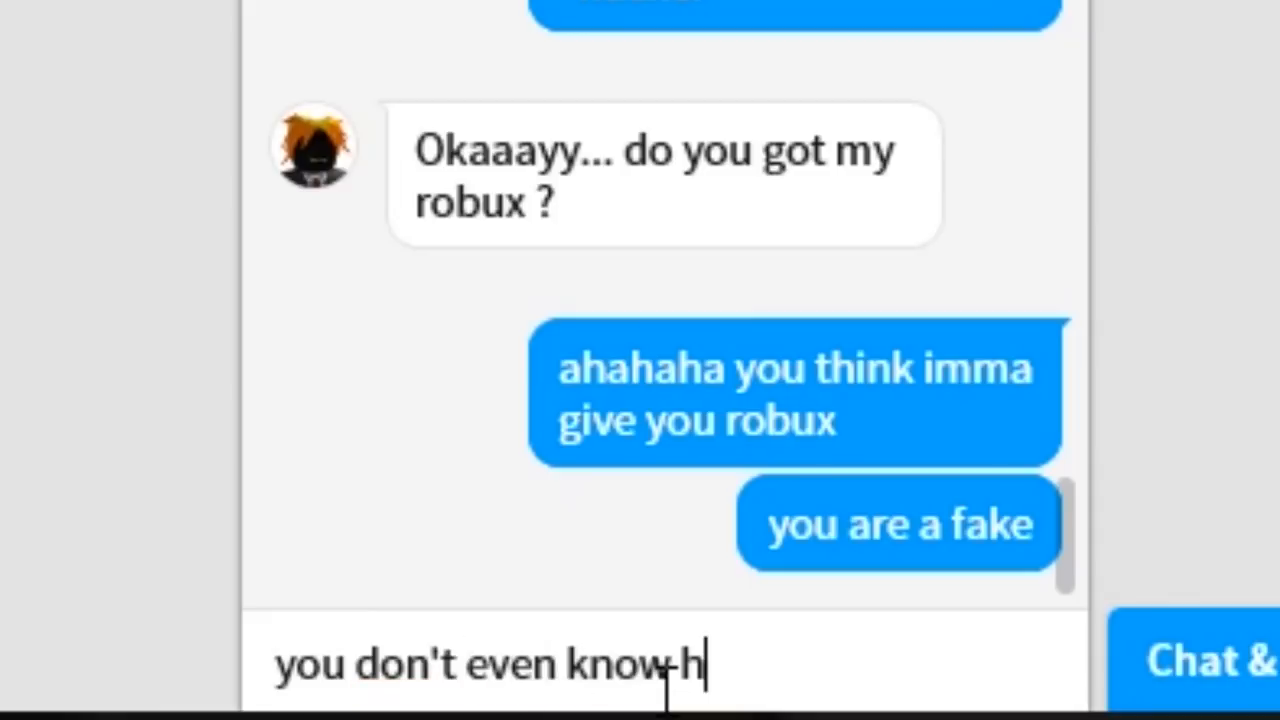
text(ow to)
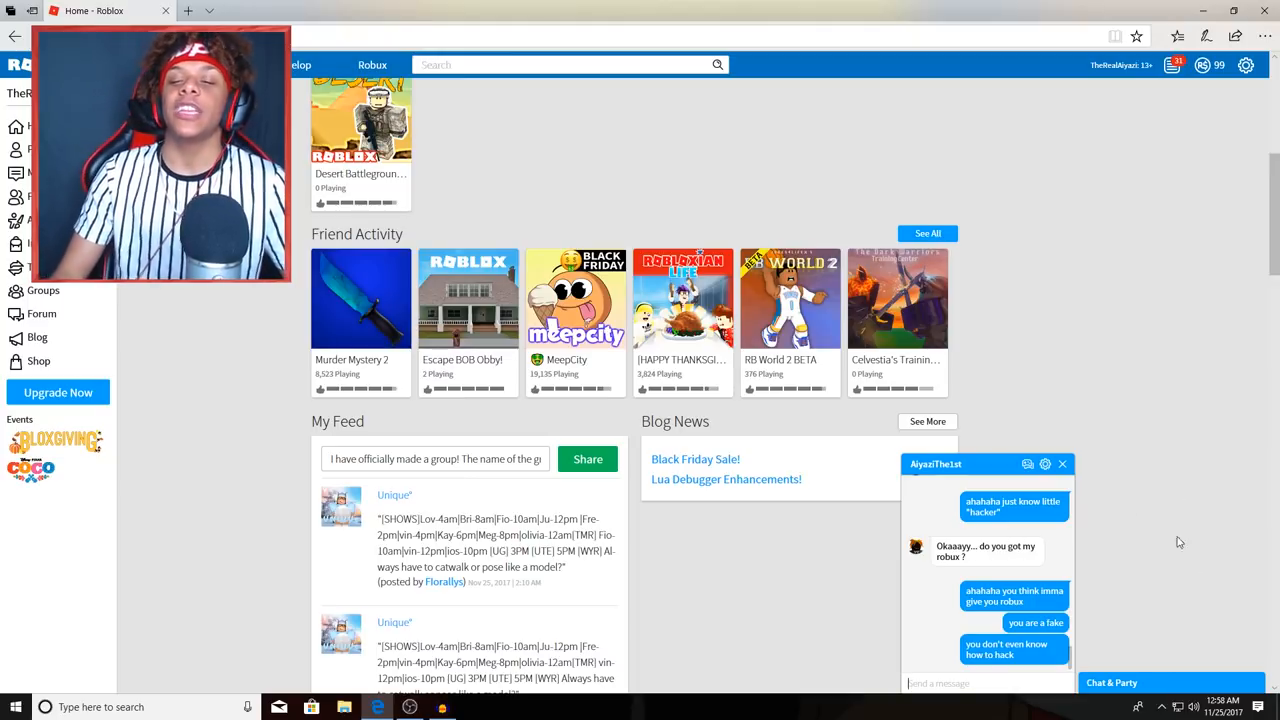
mouse_move(1237, 533)
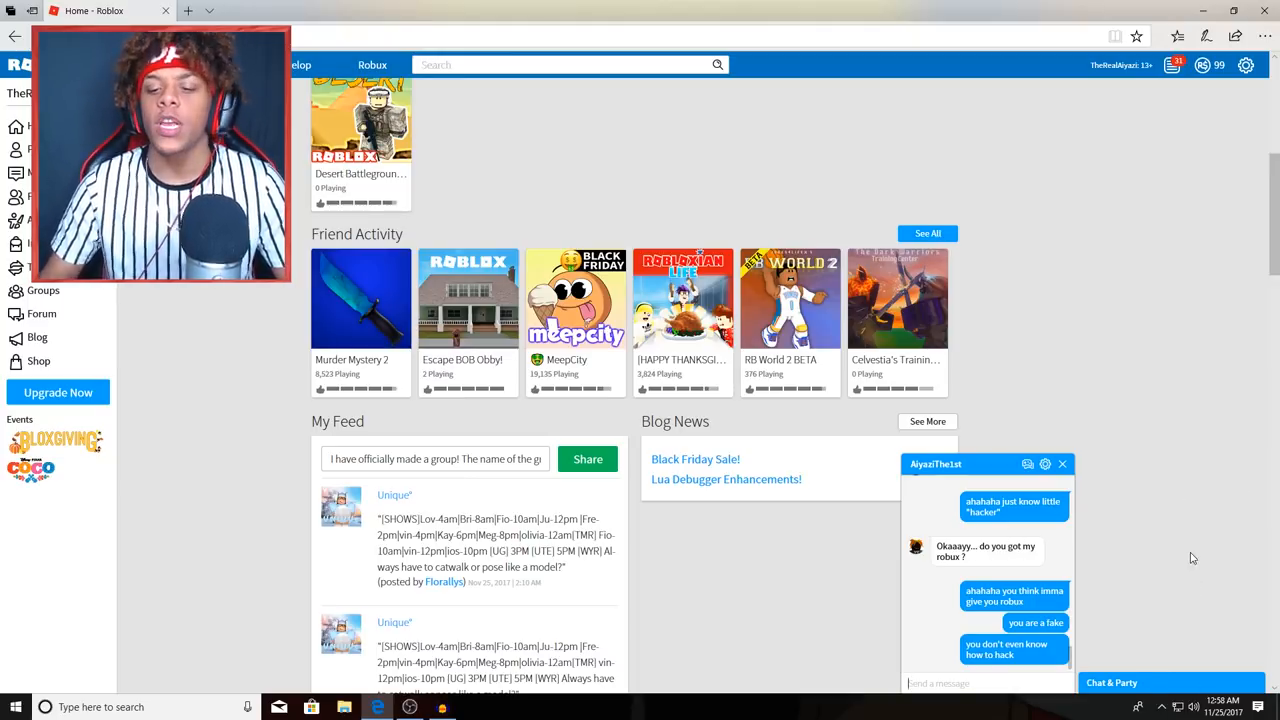
mouse_move(1158, 483)
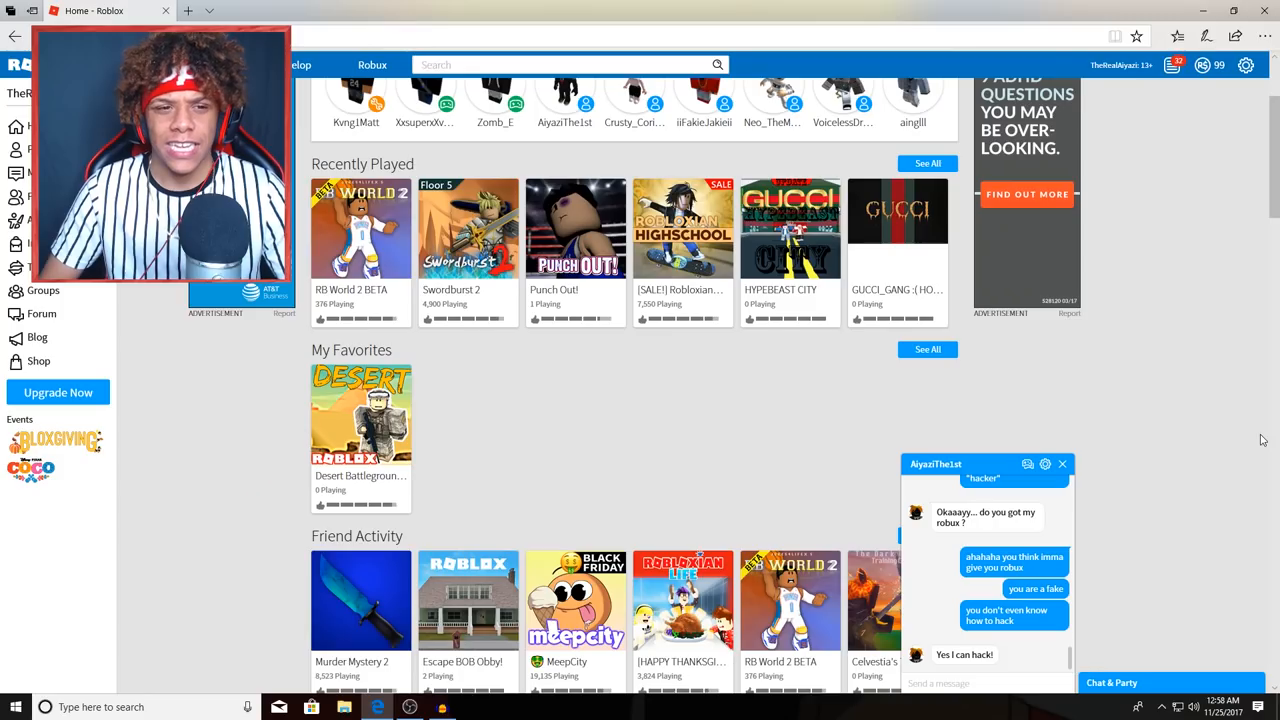
scroll(down, 3)
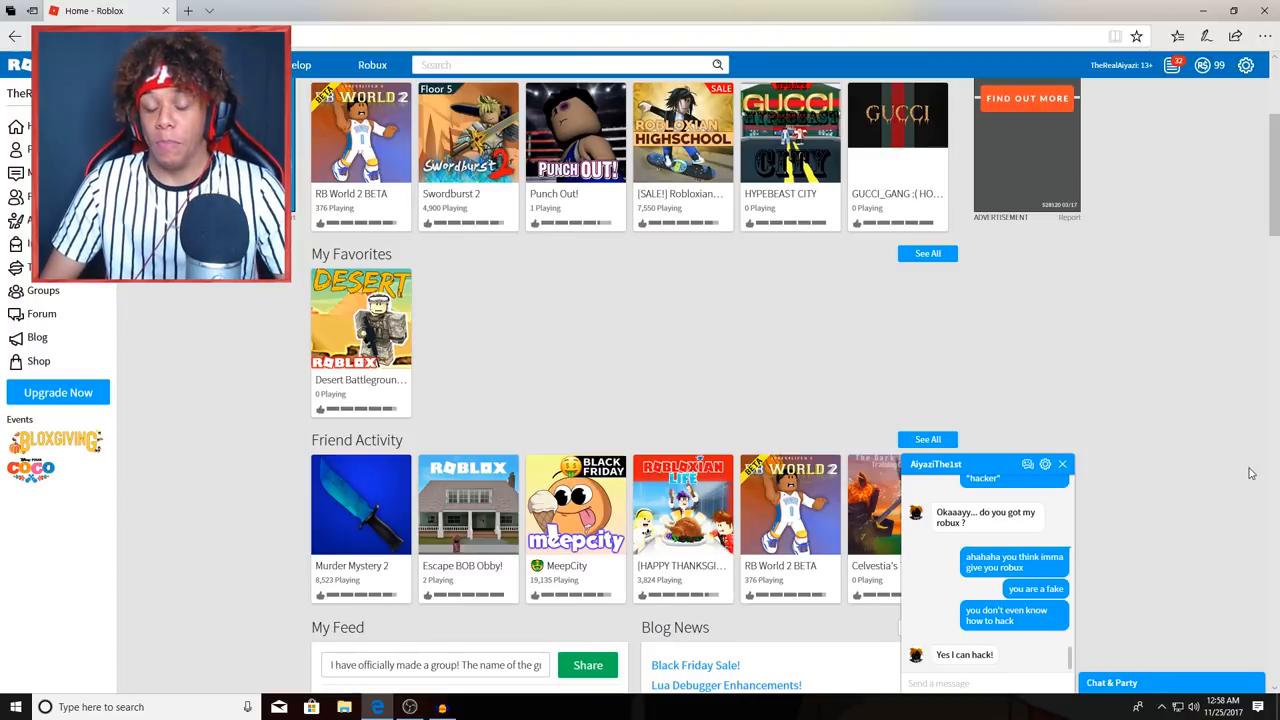
text(ok)
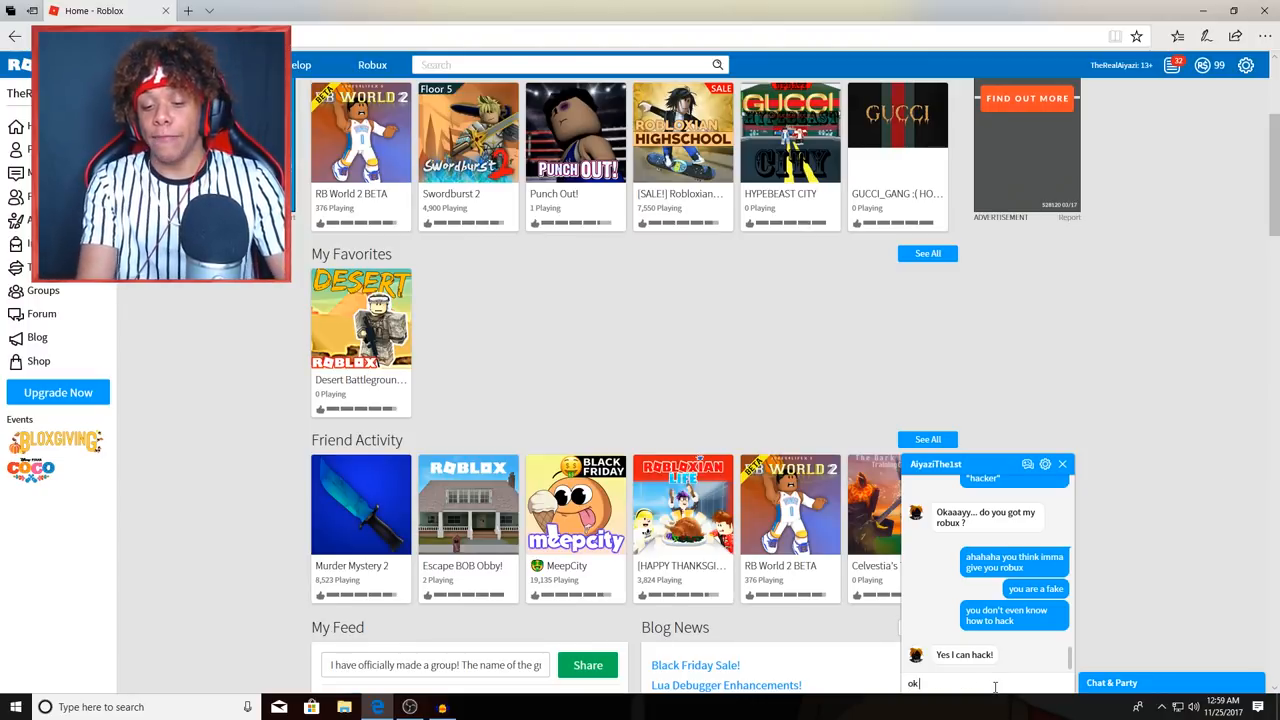
text(prov)
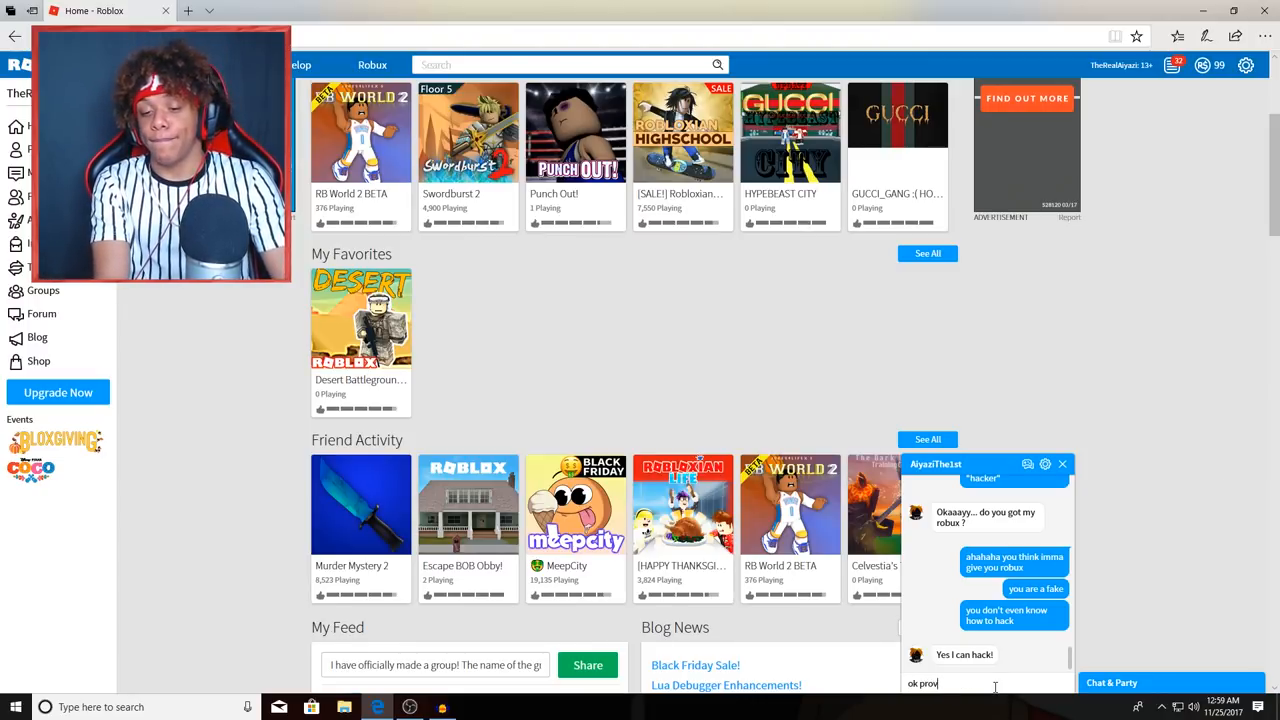
text(rove it h)
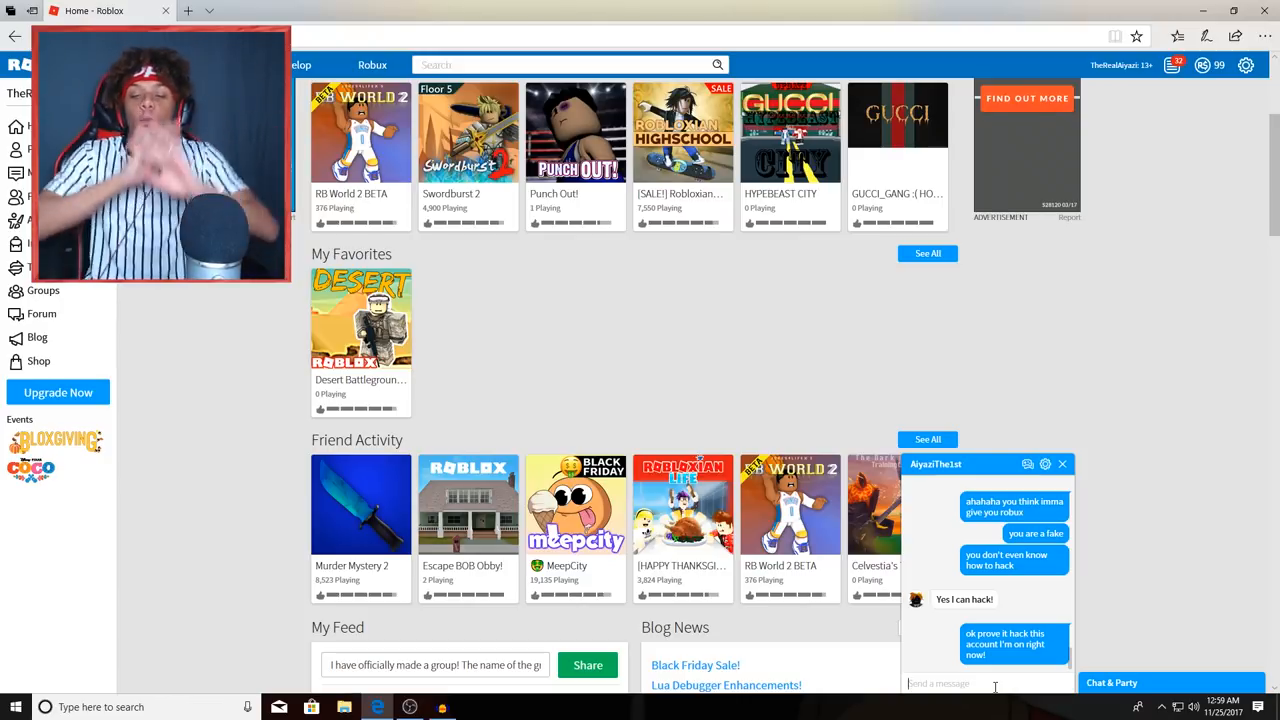
mouse_move(1088, 607)
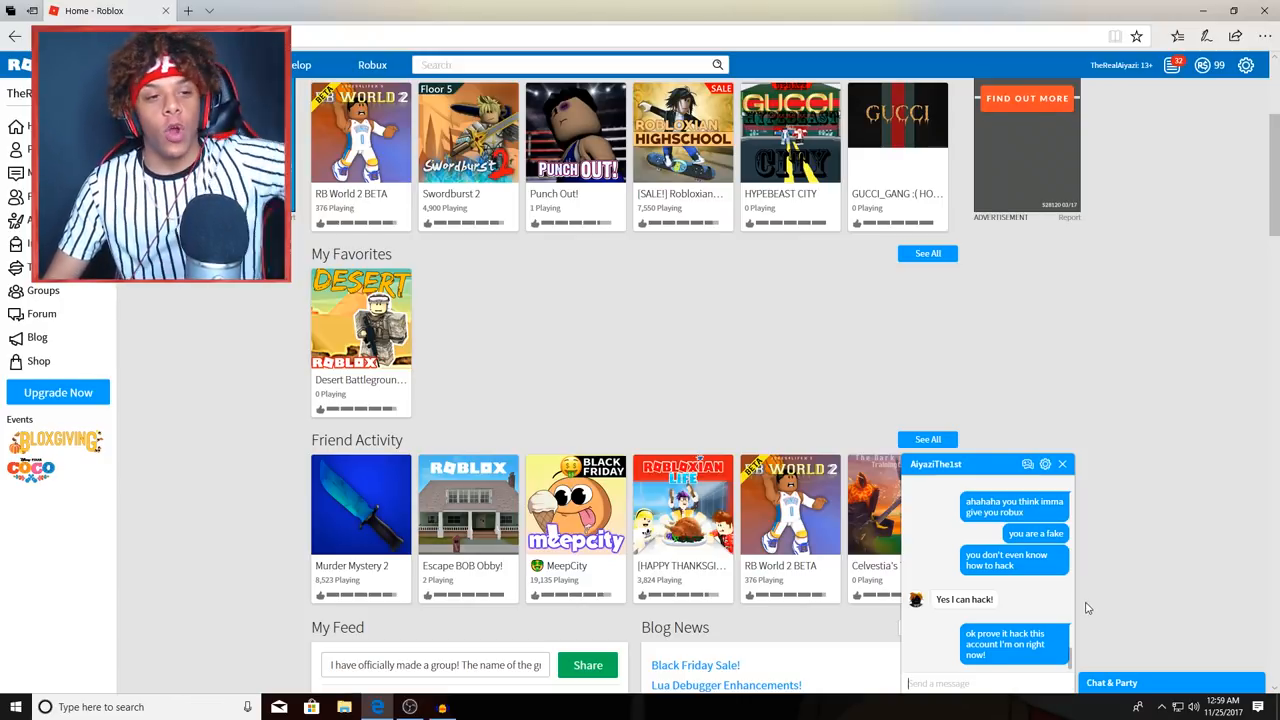
mouse_move(1065, 675)
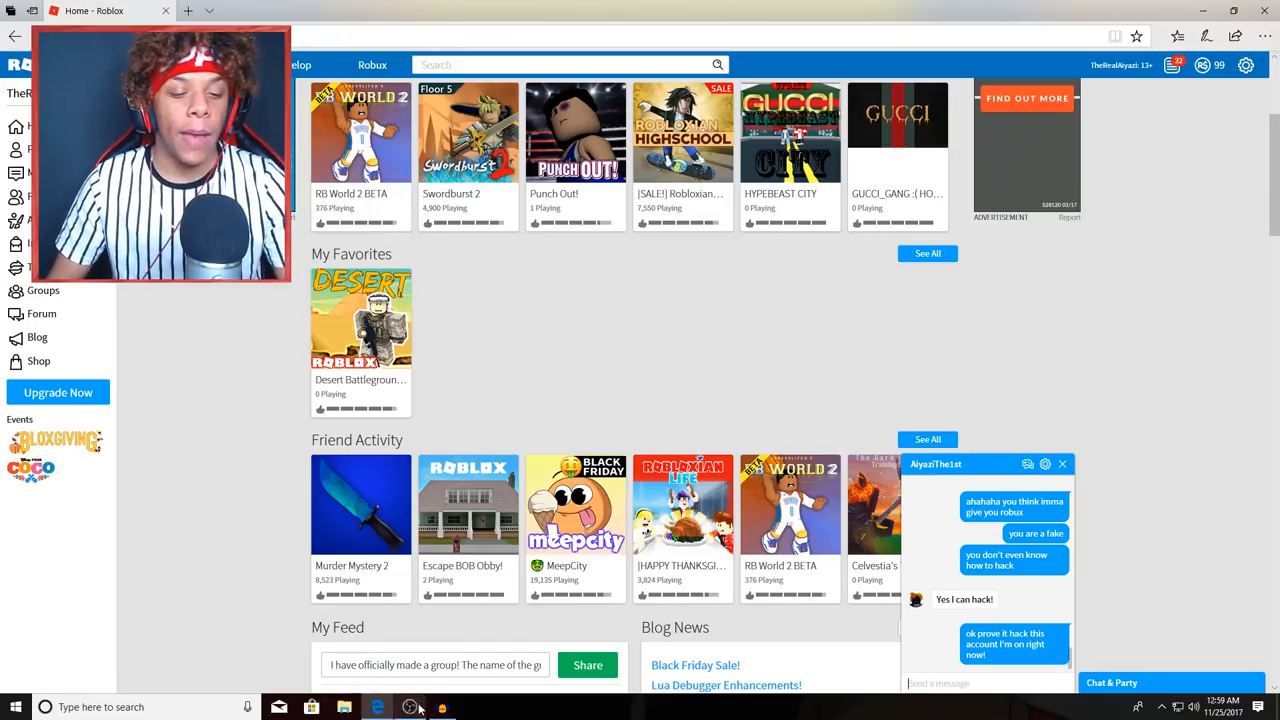
Send 'you know what...' and a goodbye saying this is their last minute on that account.
click(410, 707)
text(you)
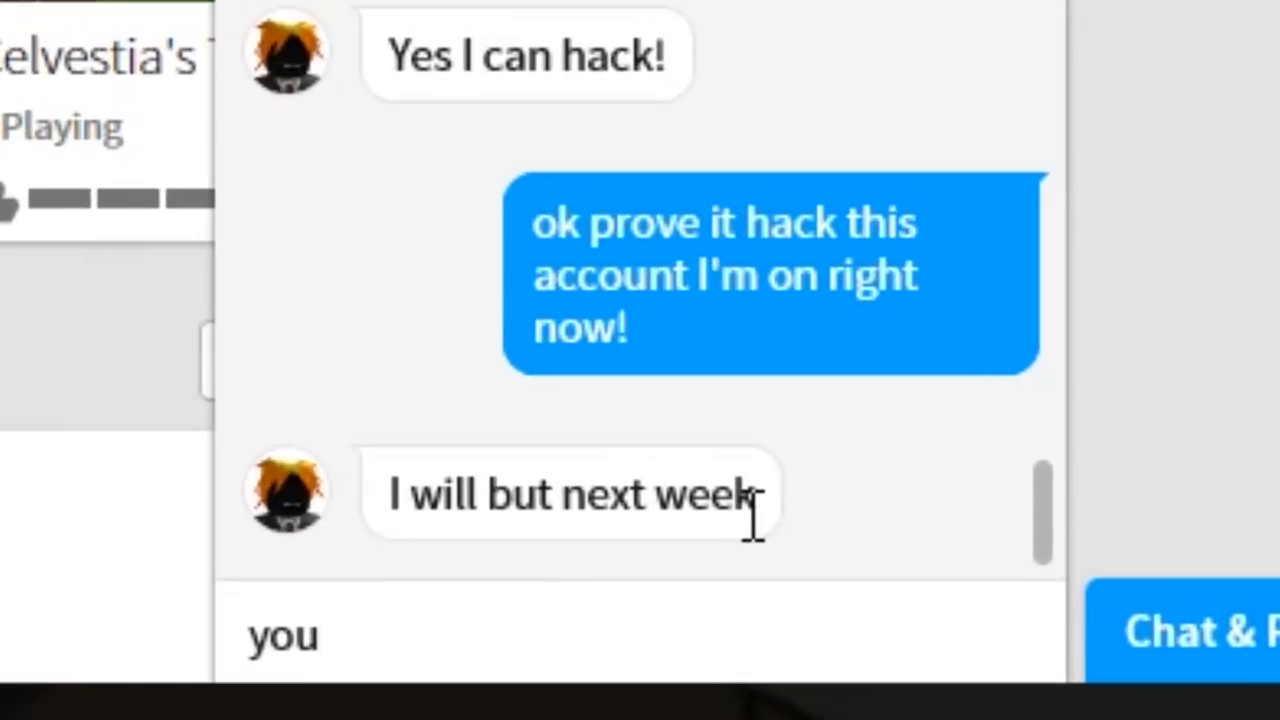
text(know what)
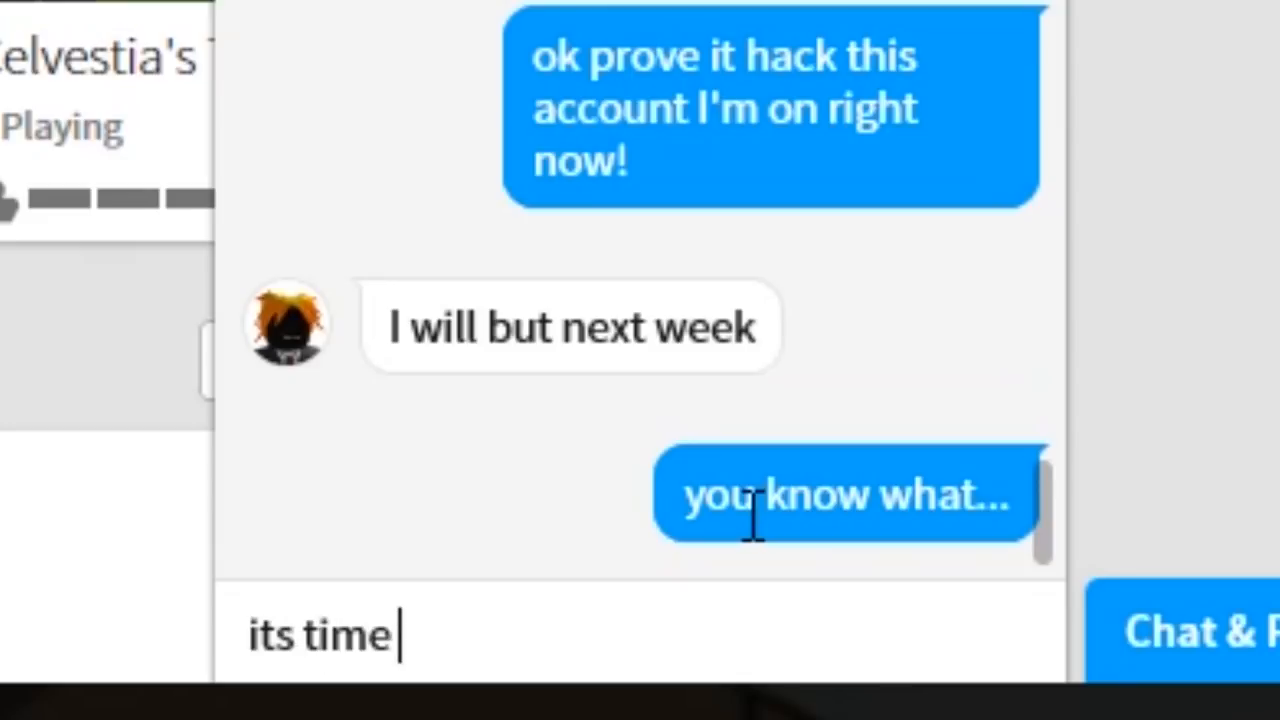
text(for me to g)
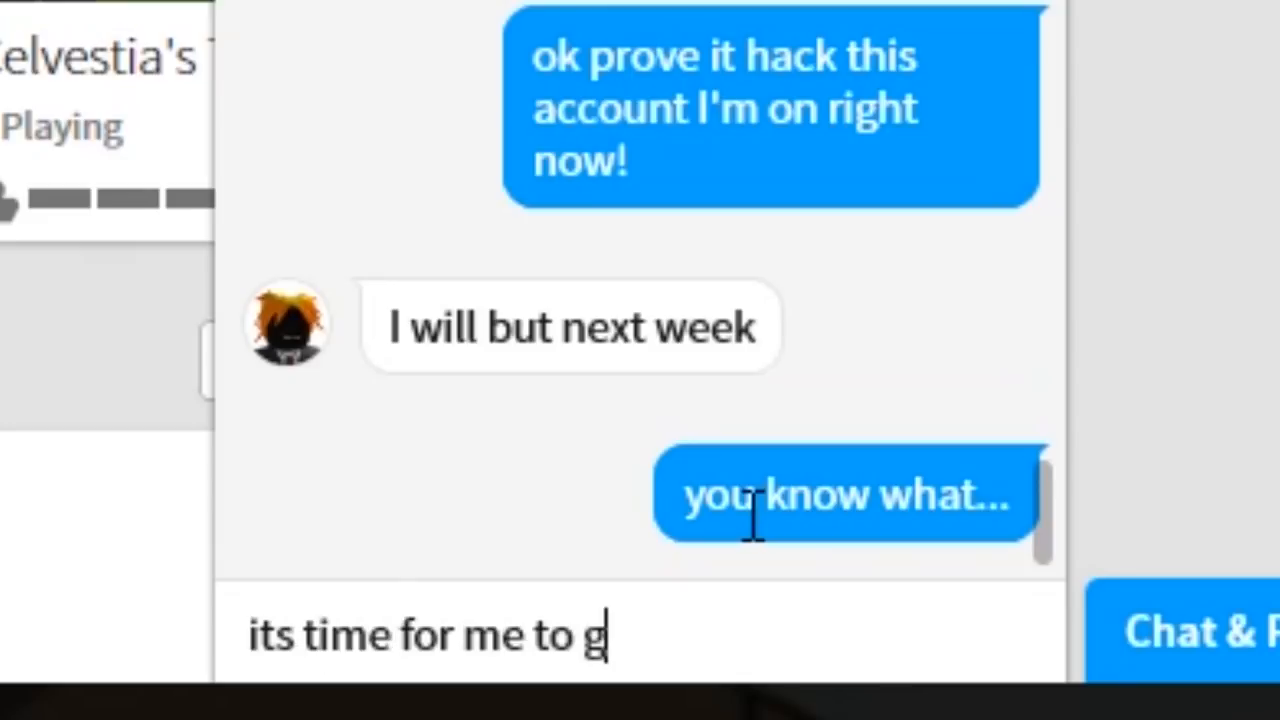
text(et my accou)
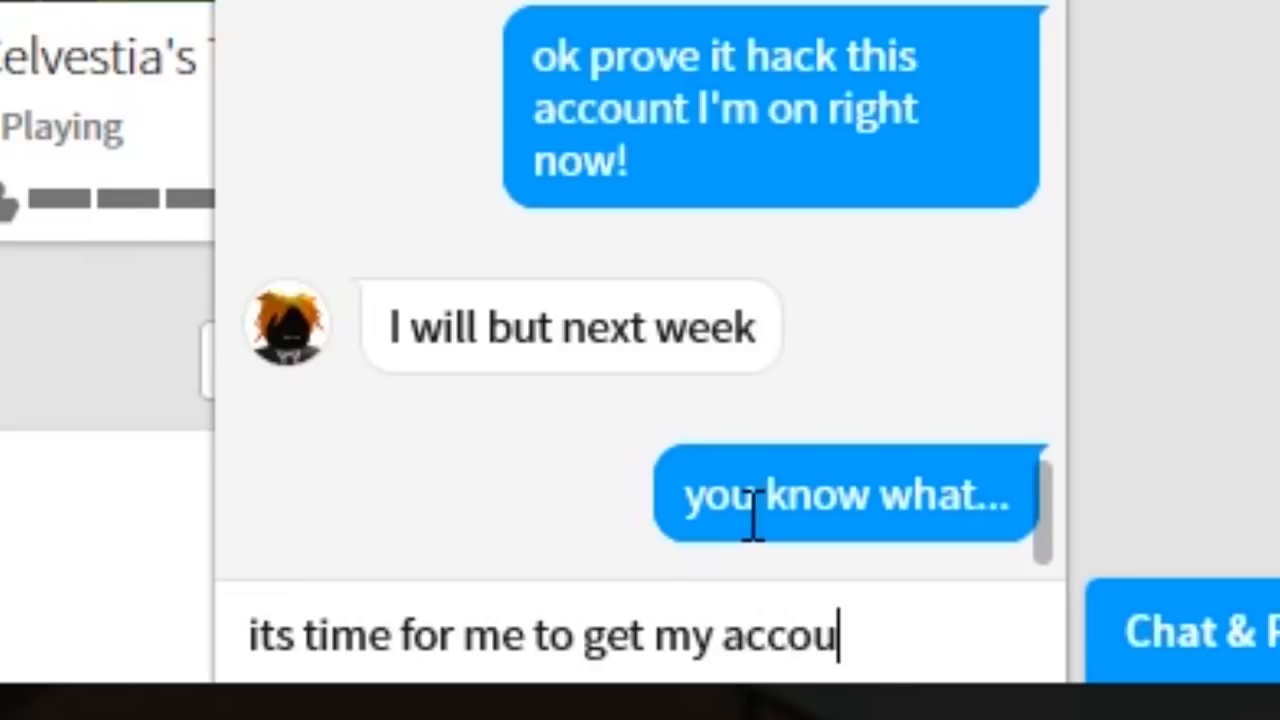
text(nt bacK)
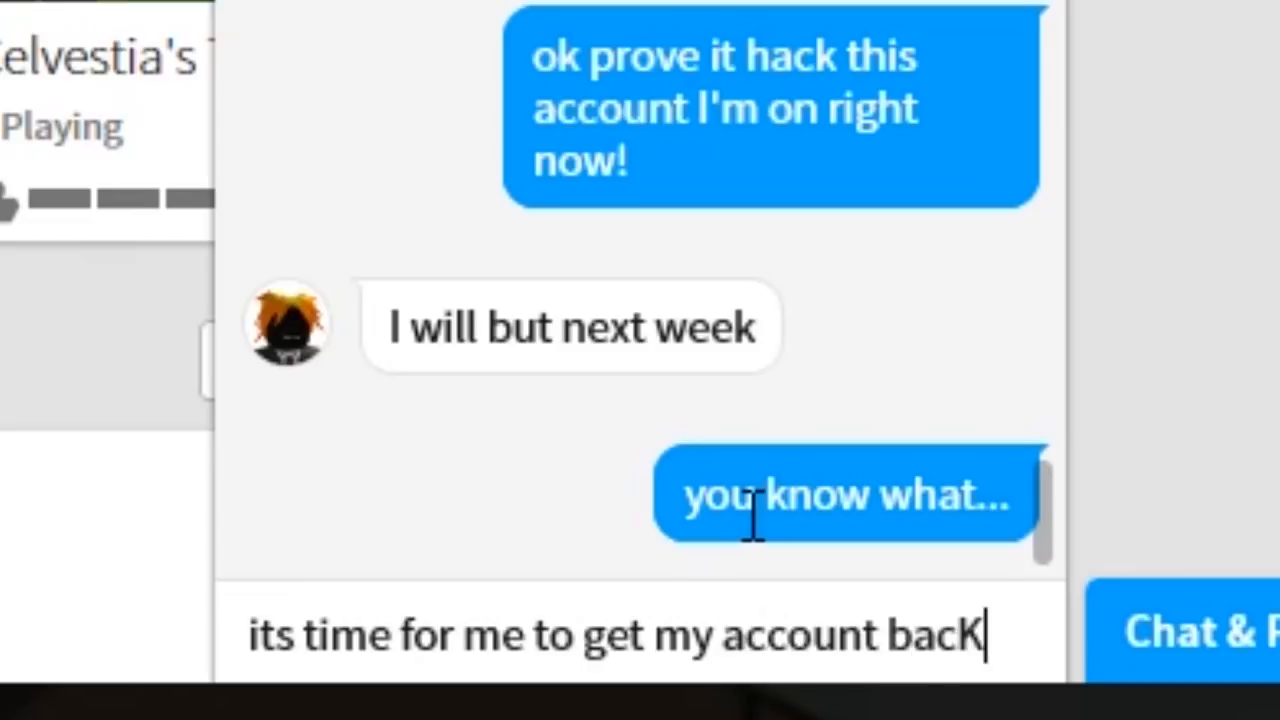
text(so goo)
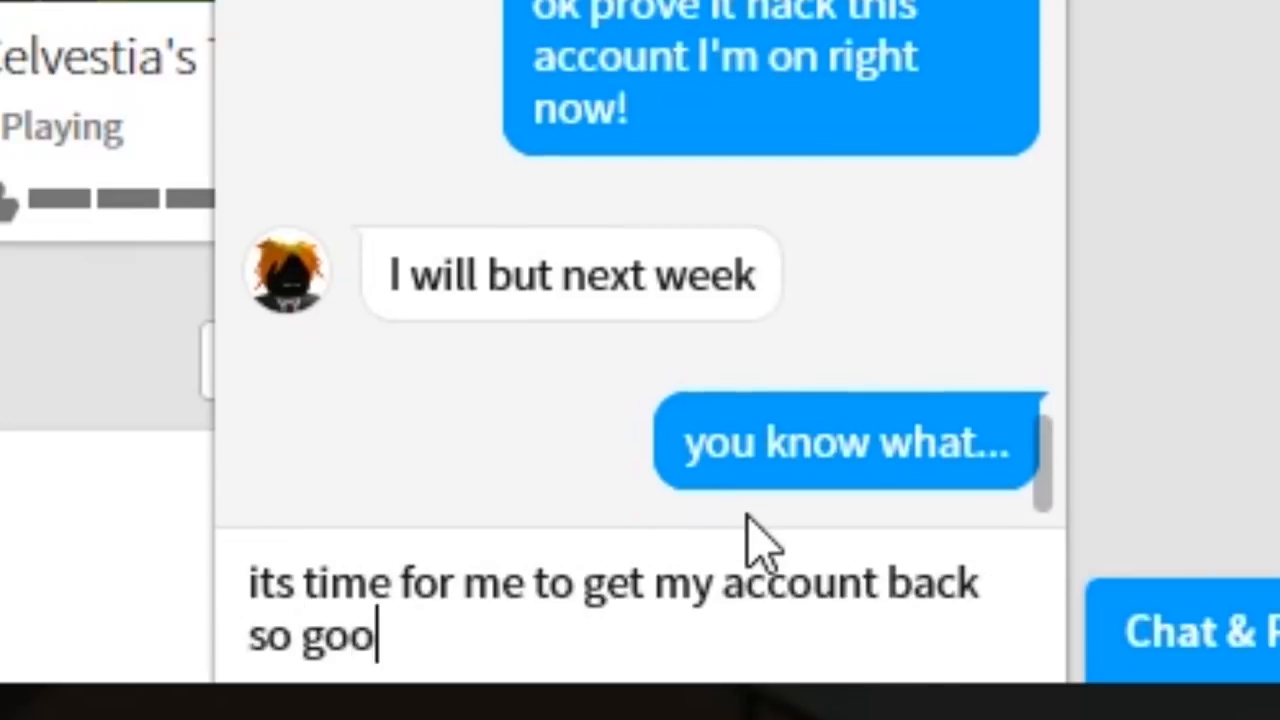
text(dbye thi)
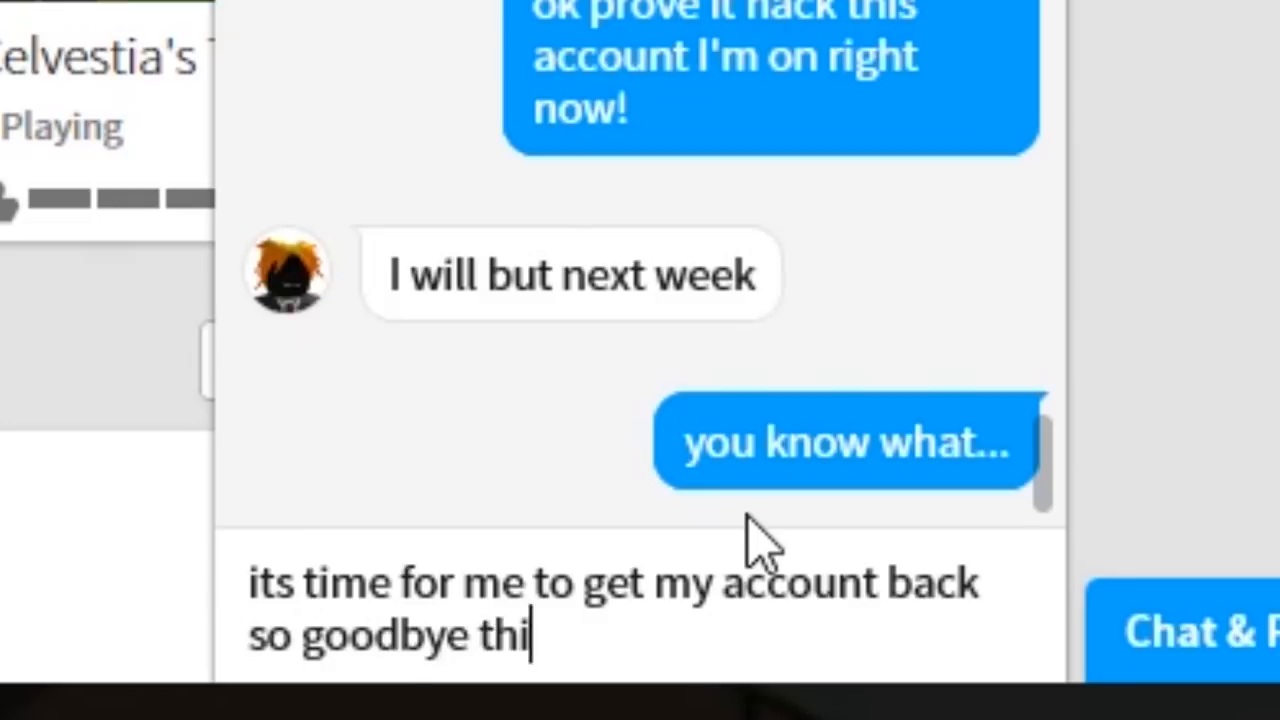
text(s is your ls)
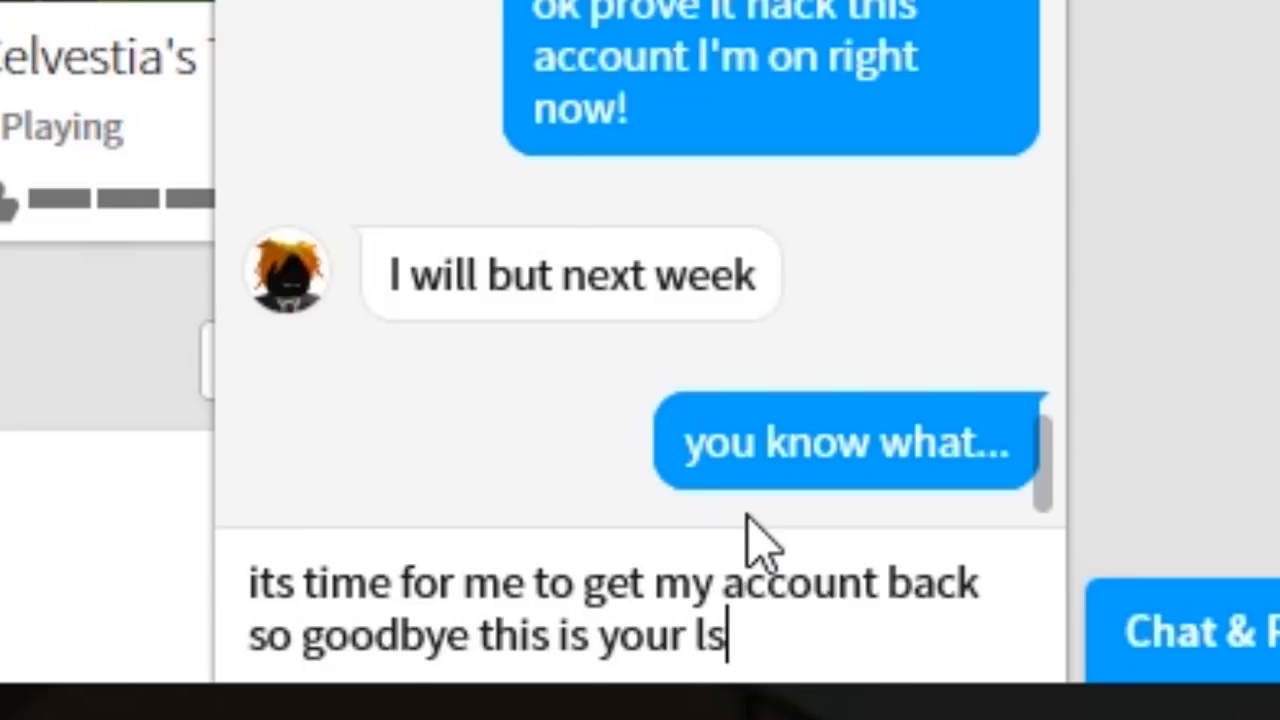
text(ast mi)
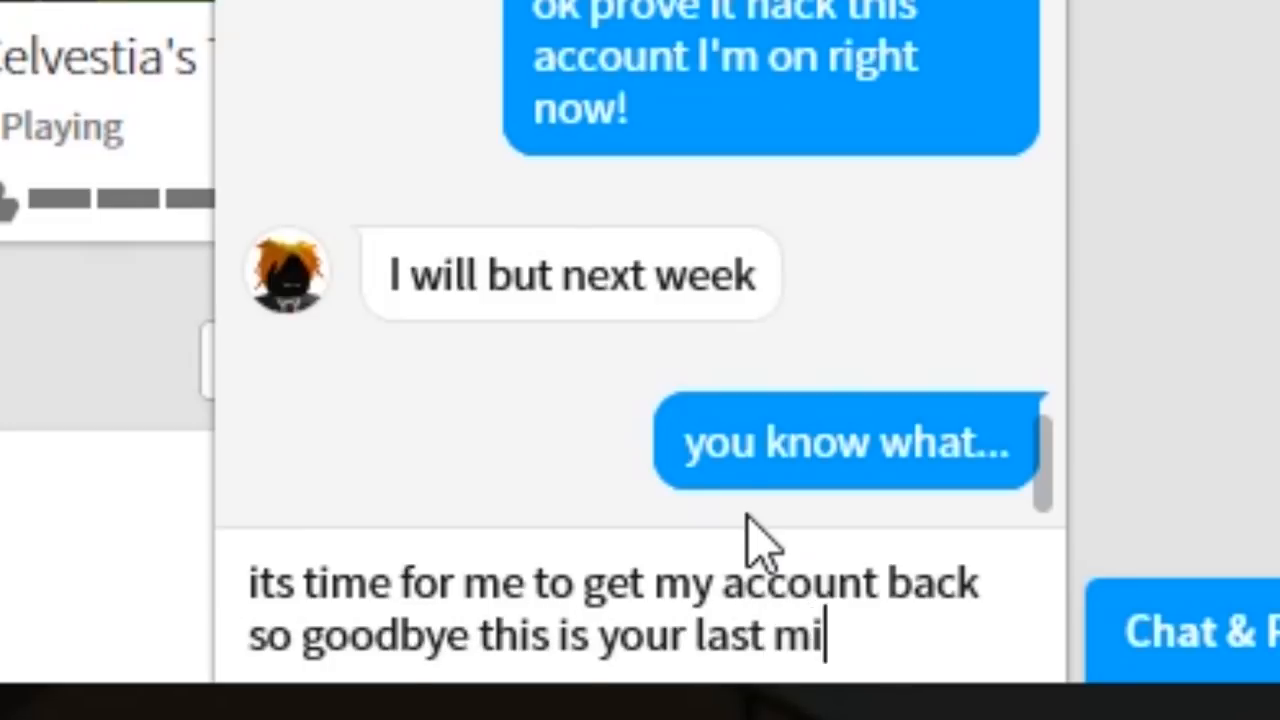
text(nute o)
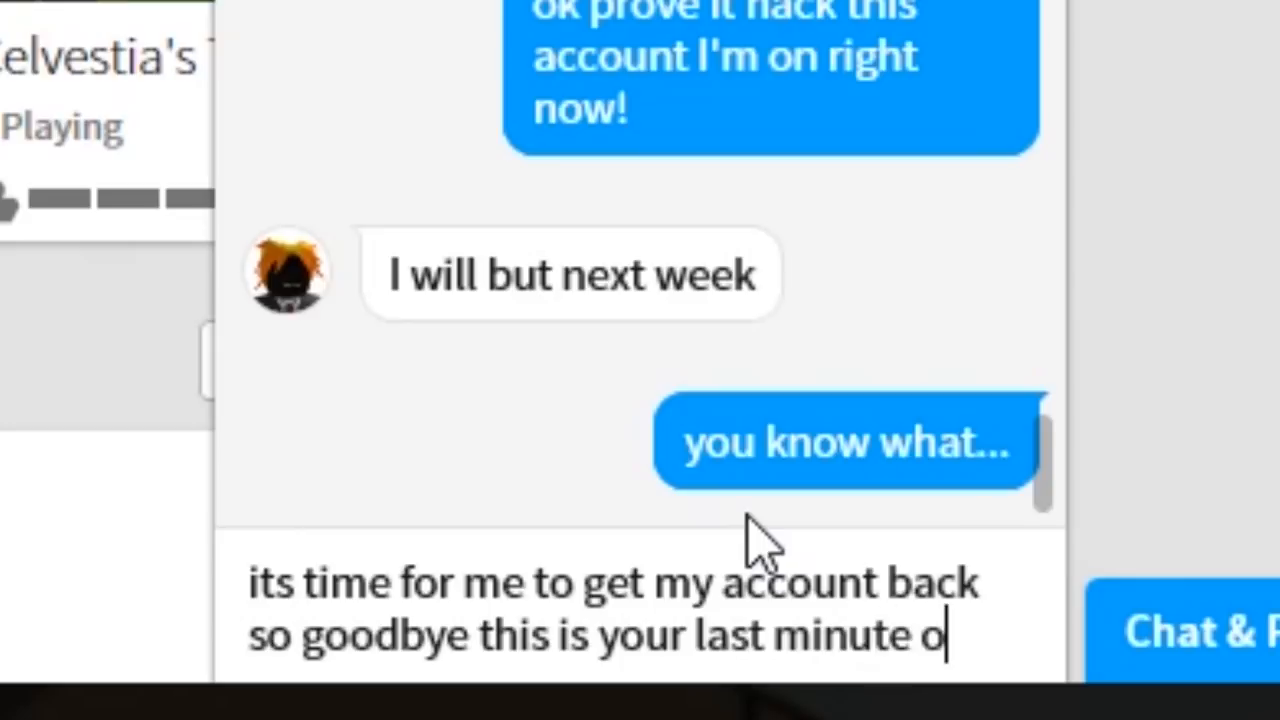
text(n that a)
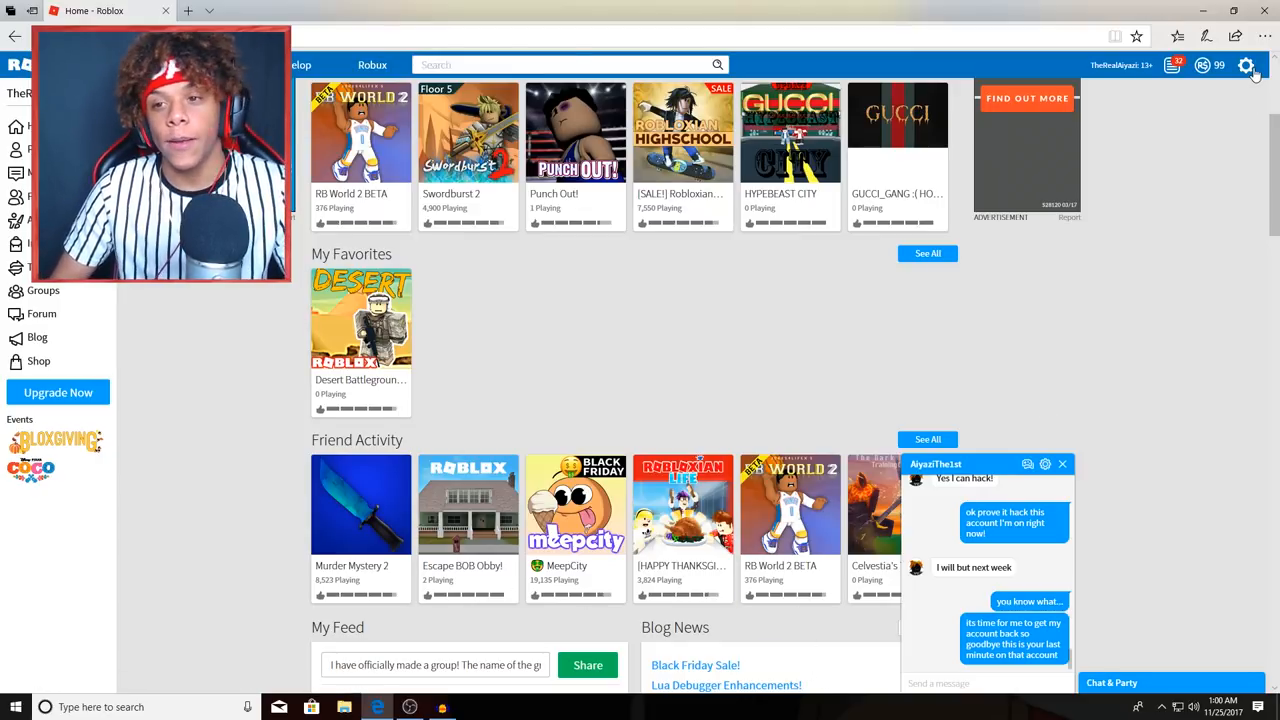
Log out via the gear menu and enter the other account's username on the login page.
click(1246, 65)
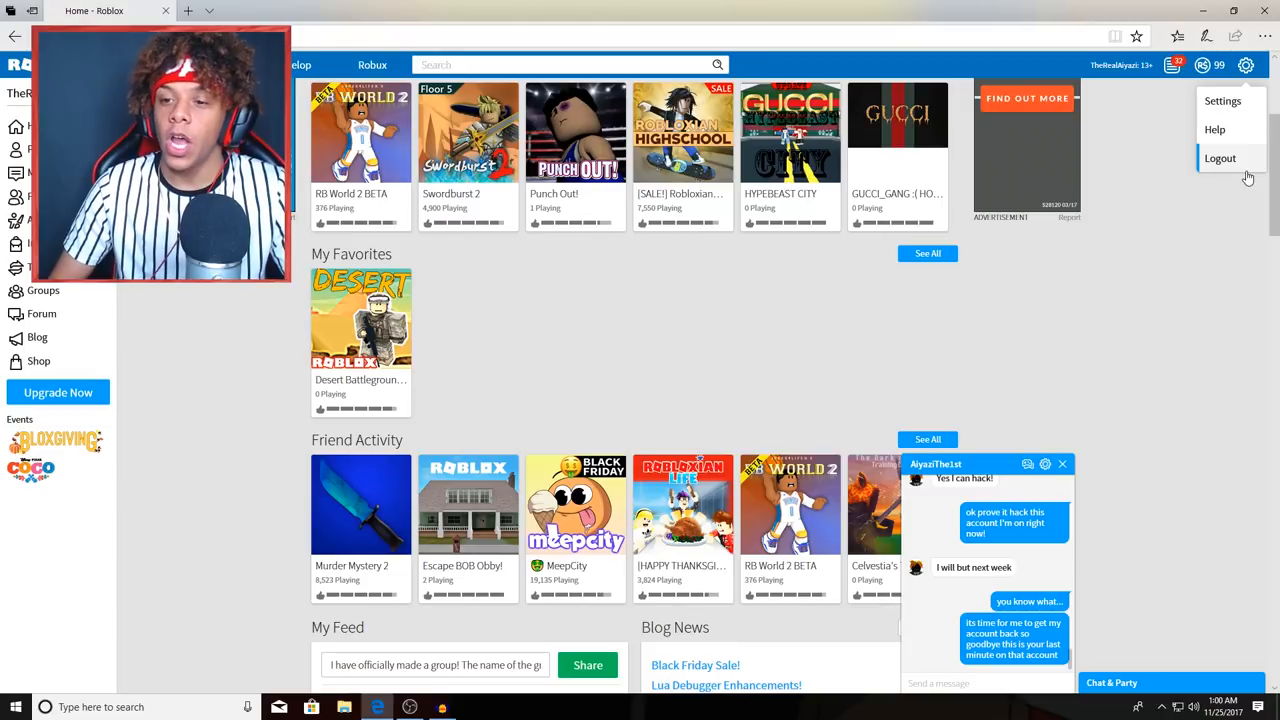
click(1219, 158)
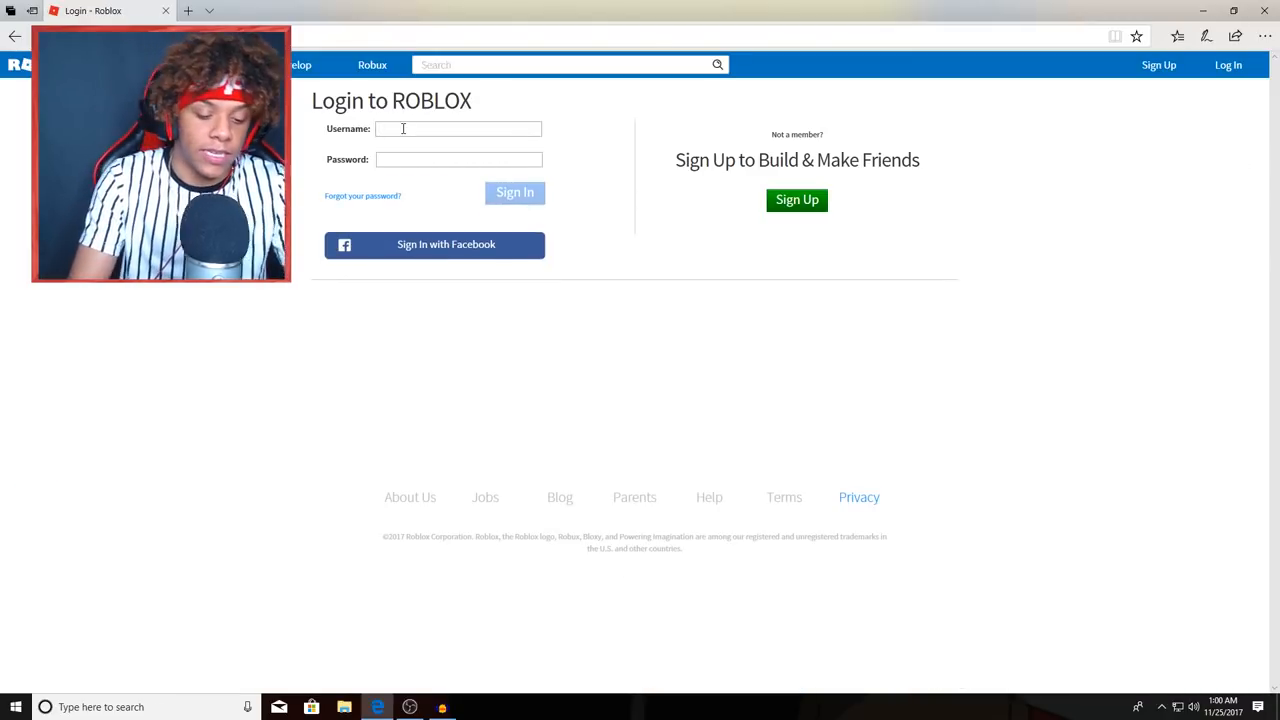
text(aiyazibet)
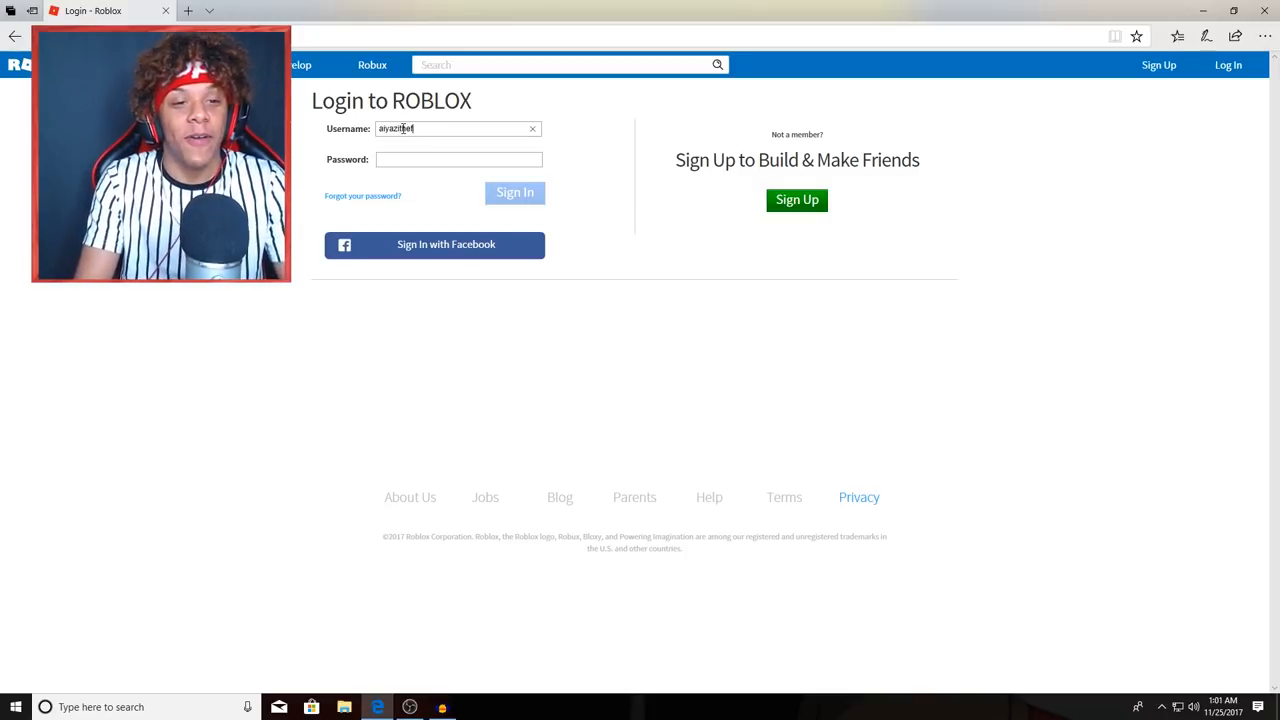
text(1st)
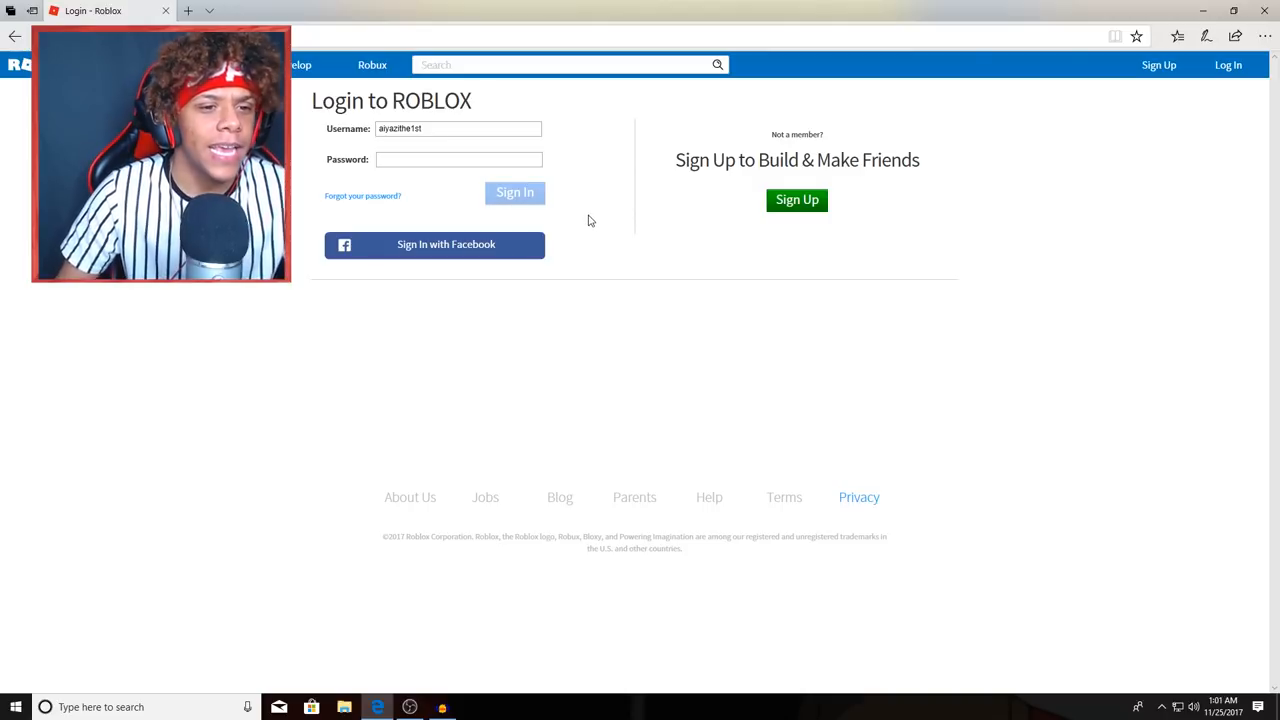
mouse_move(362, 196)
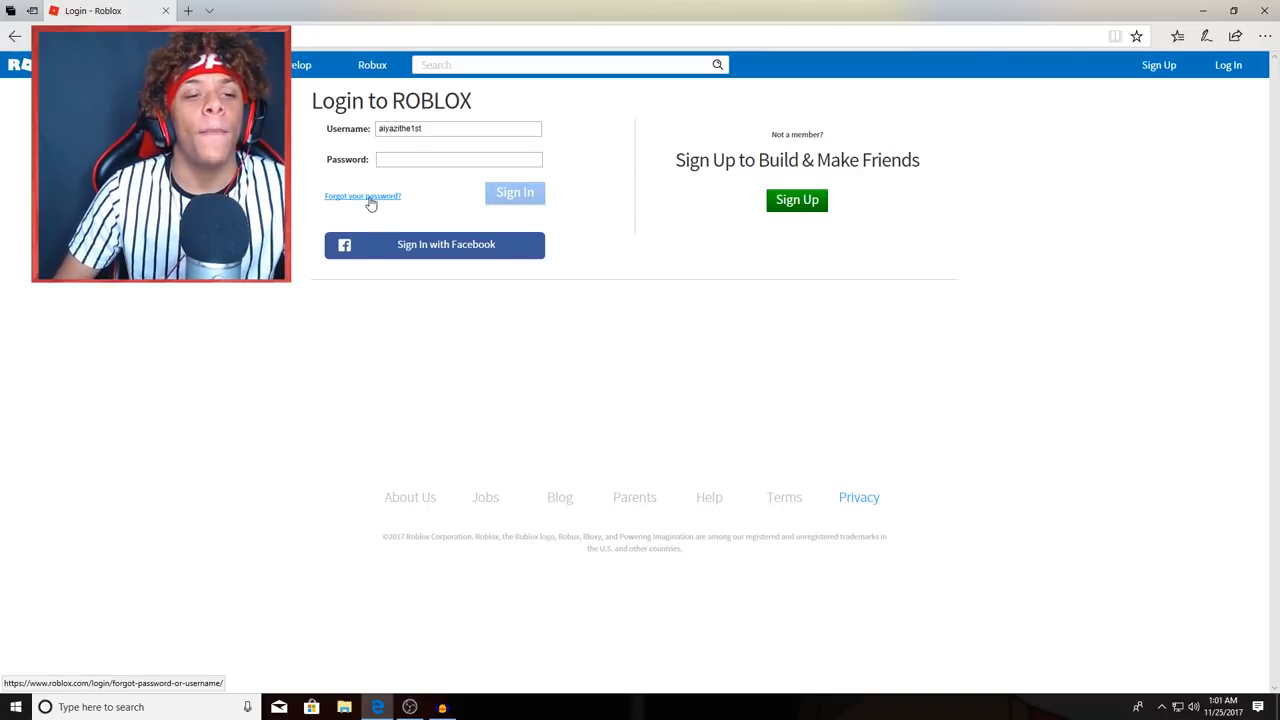
Go to Forgot Password or Username and fill the other account's username into the reset form.
click(362, 196)
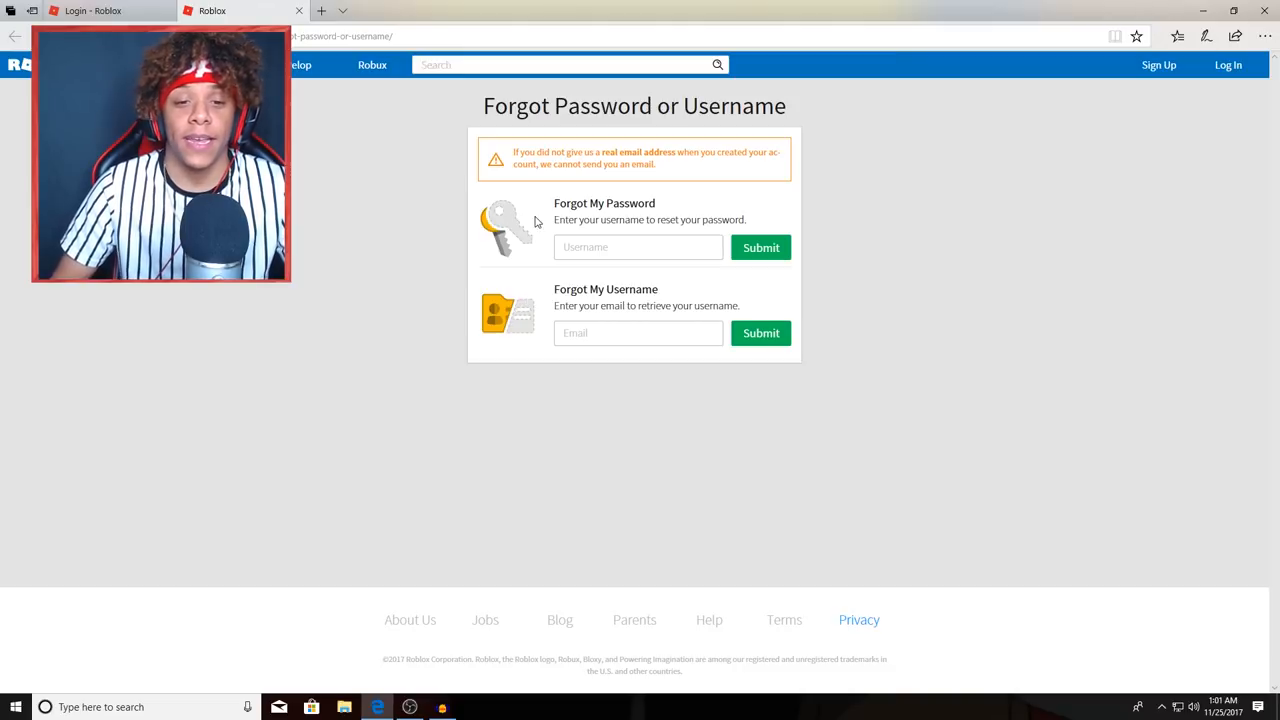
mouse_move(536, 220)
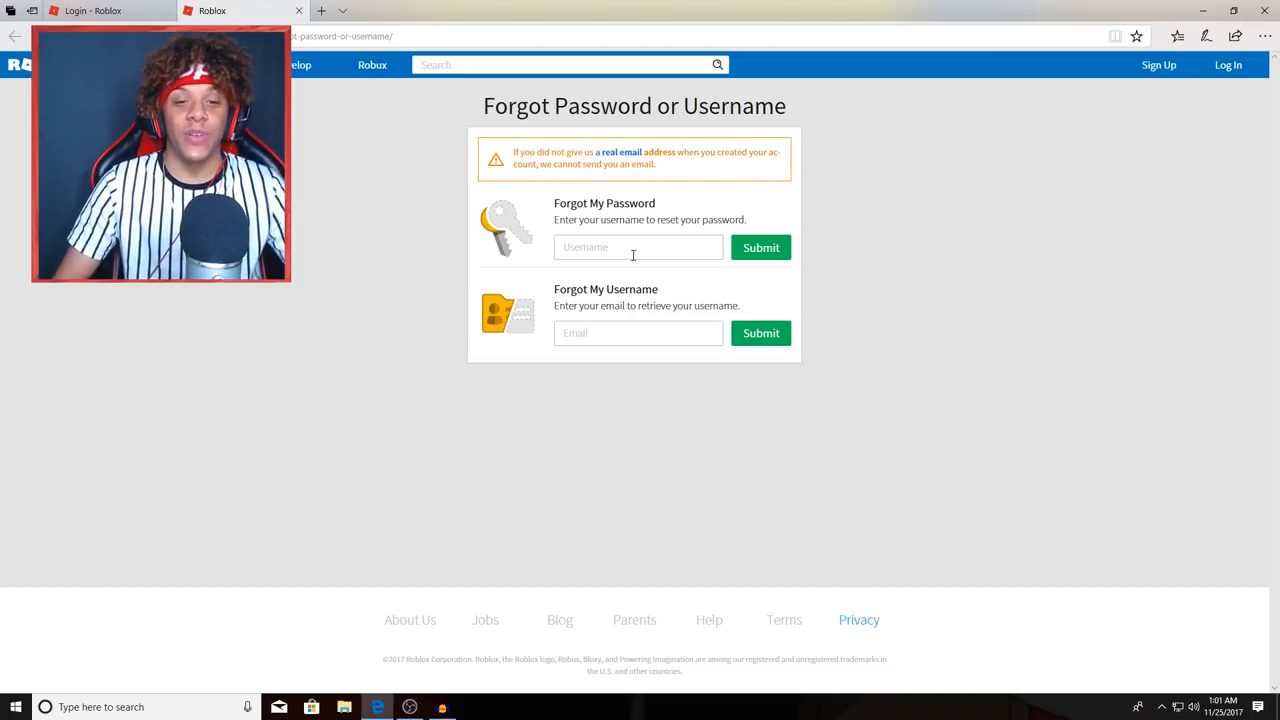
click(638, 247)
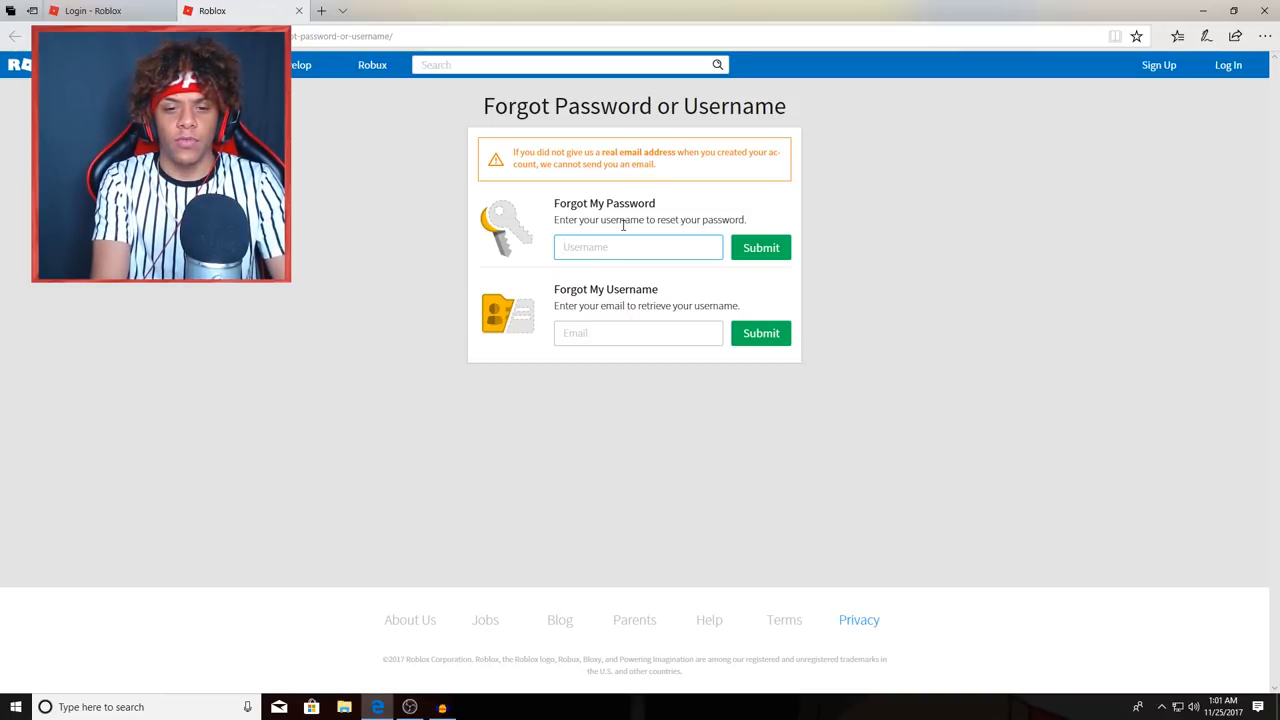
click(638, 247)
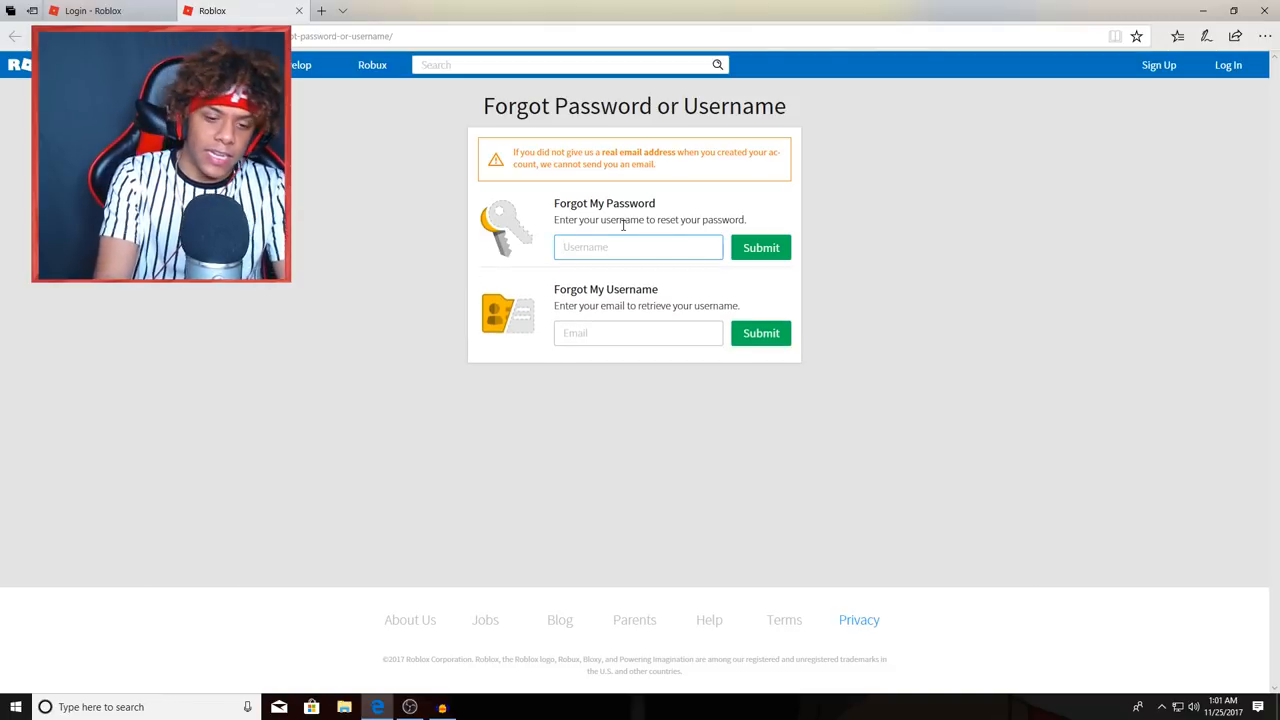
text(aiyazitth)
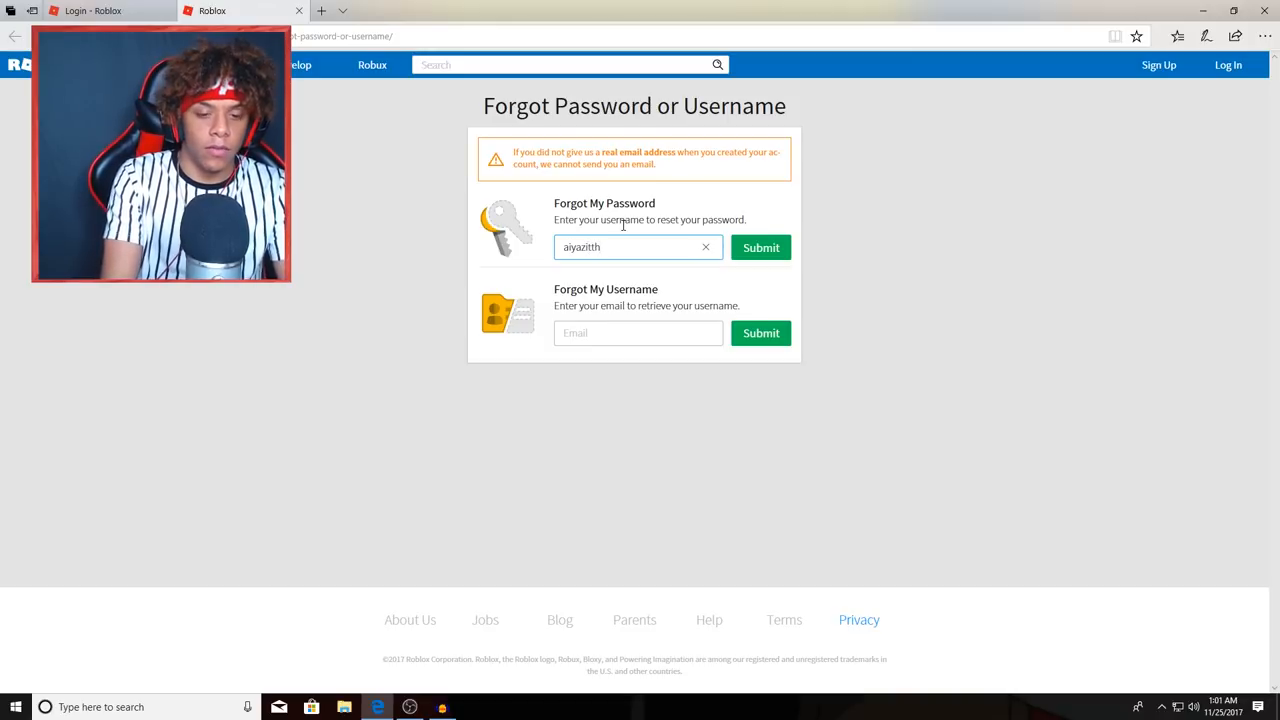
text(e)
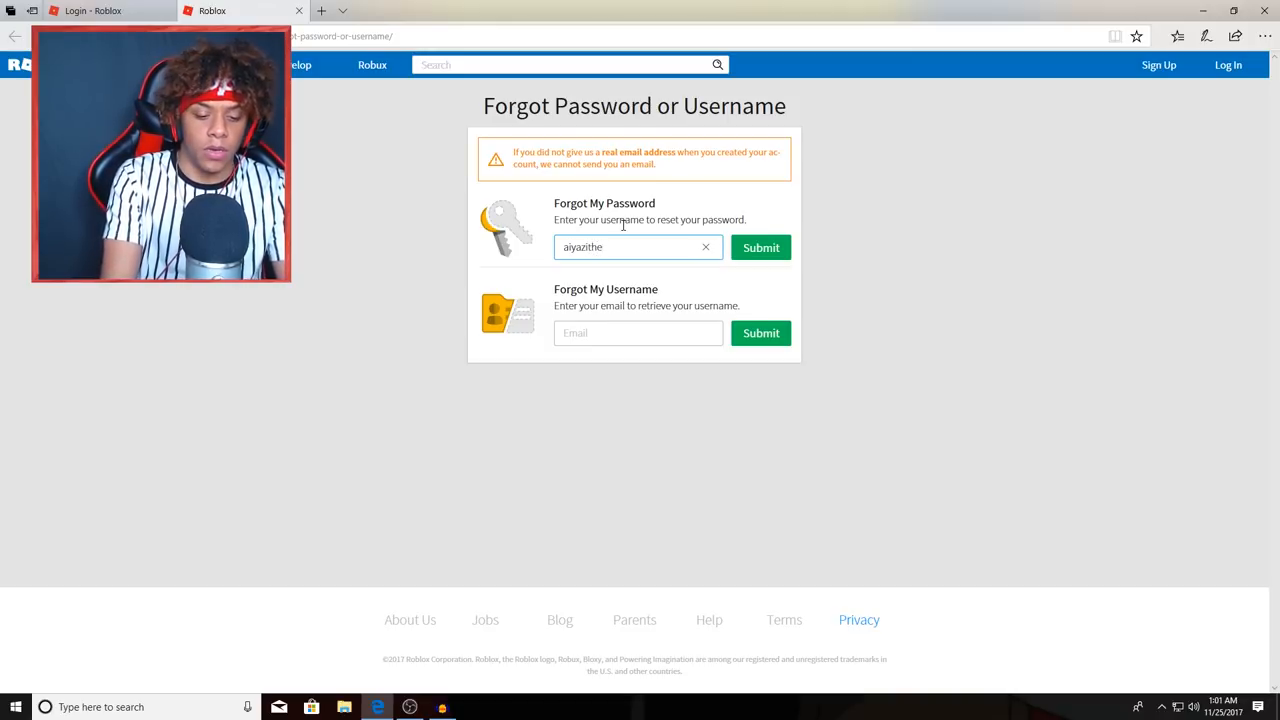
text(1st)
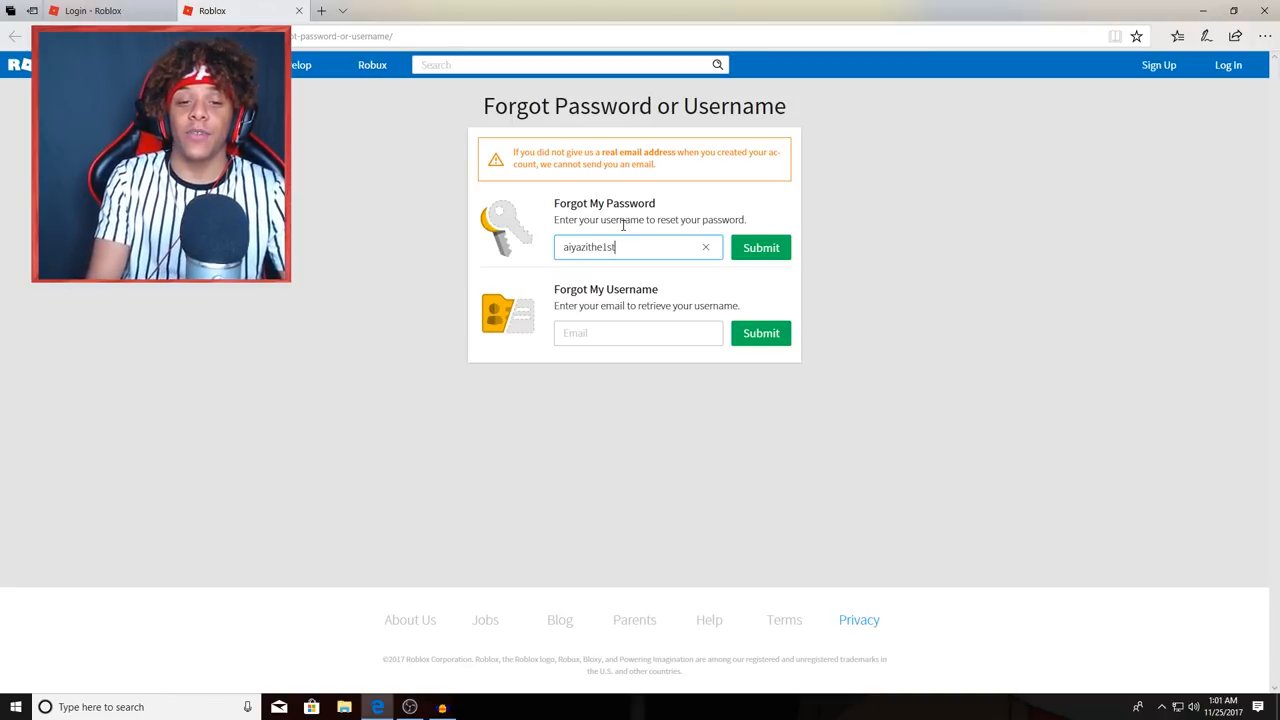
mouse_move(865, 194)
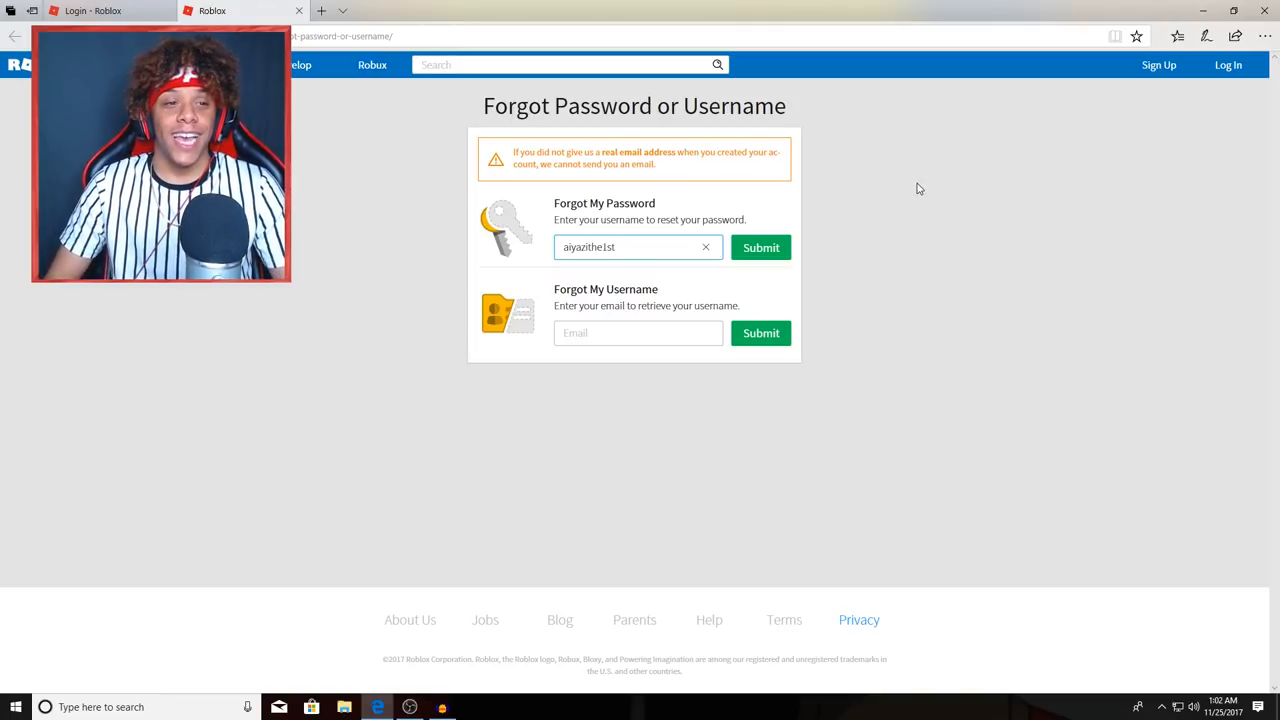
mouse_move(892, 195)
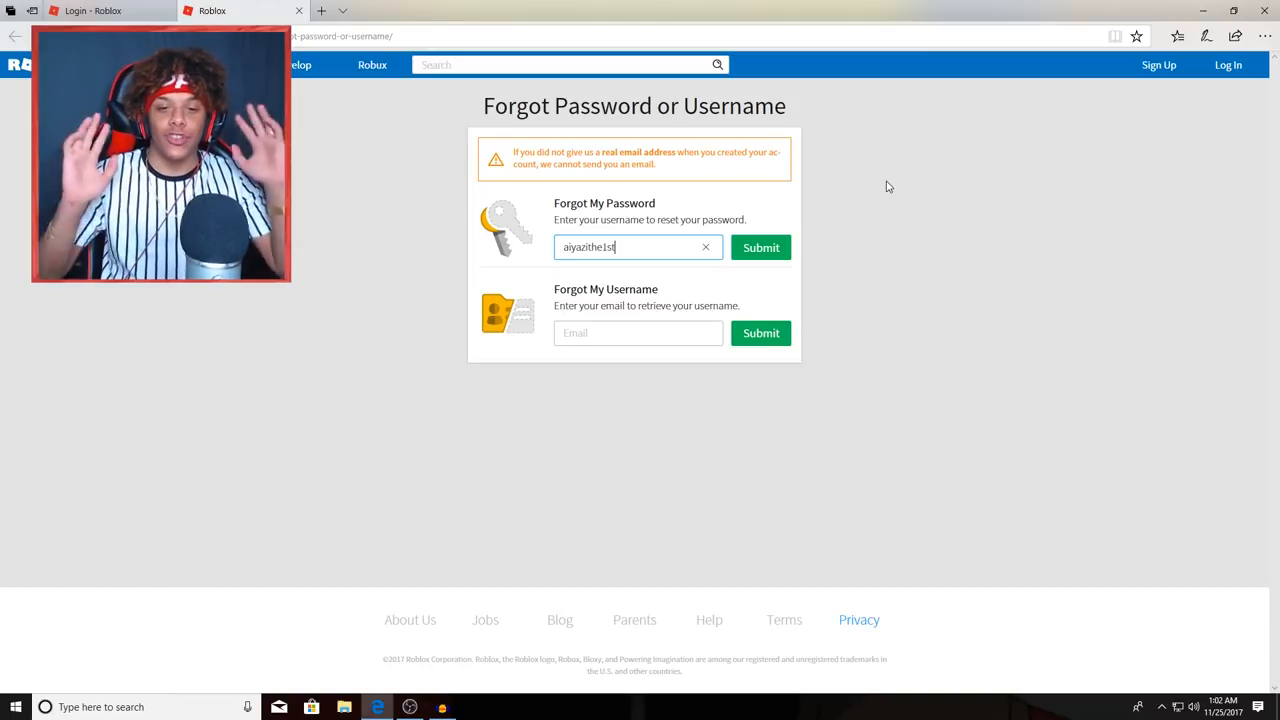
mouse_move(1255, 161)
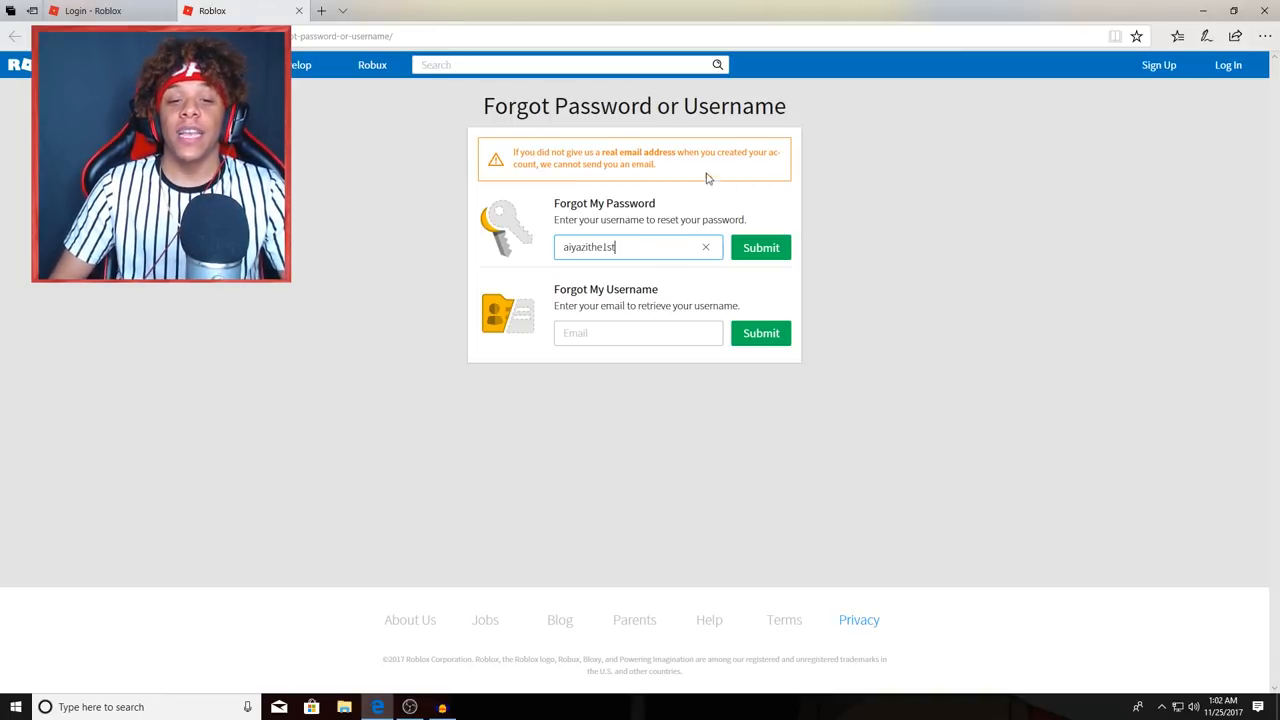
mouse_move(791, 180)
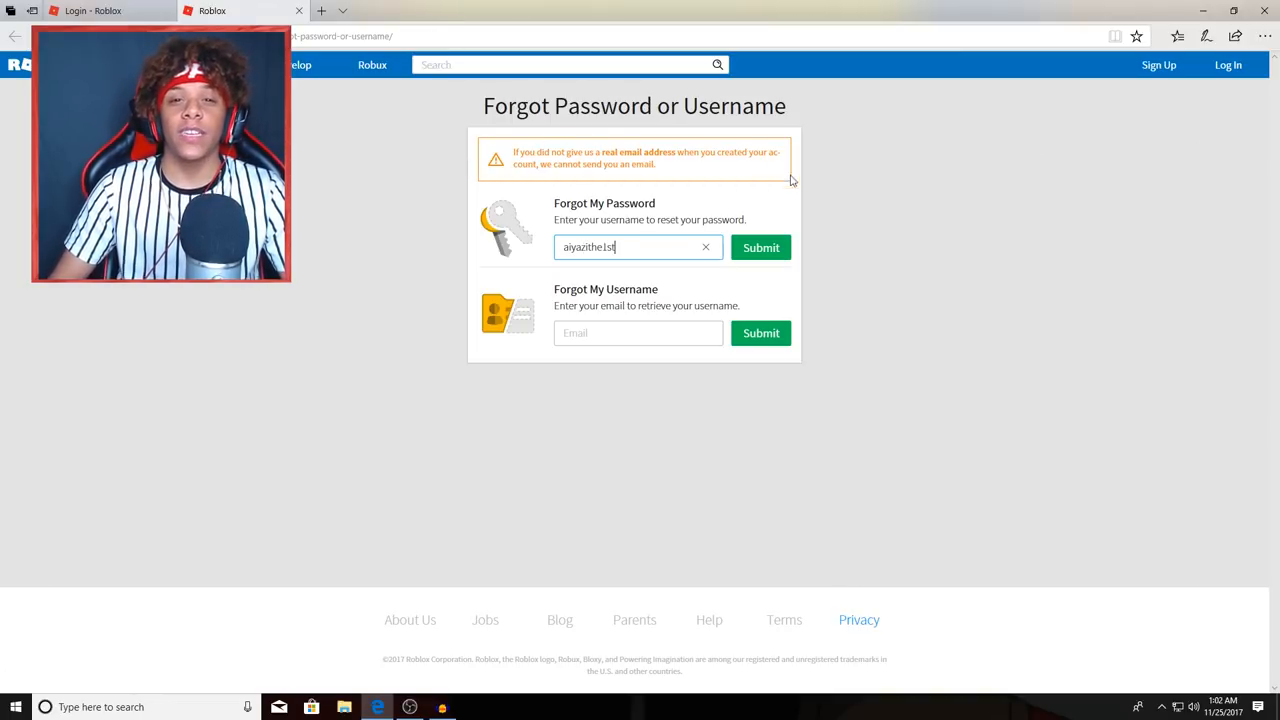
mouse_move(852, 118)
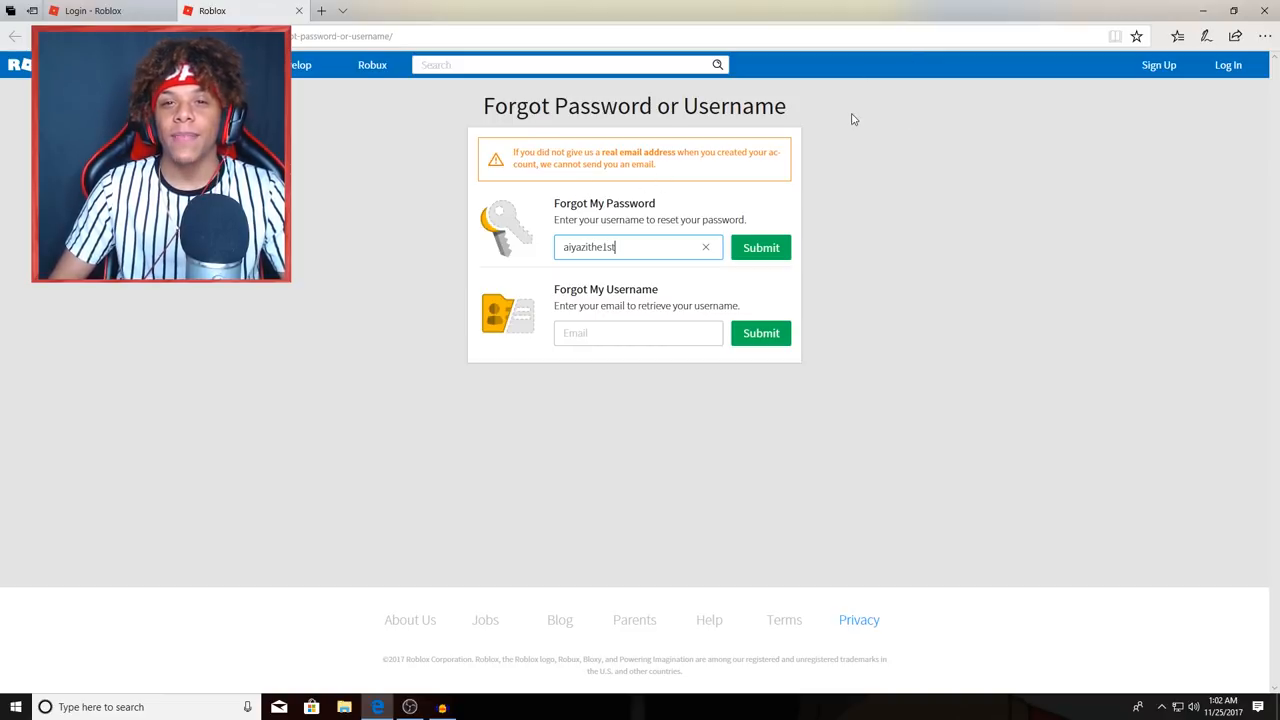